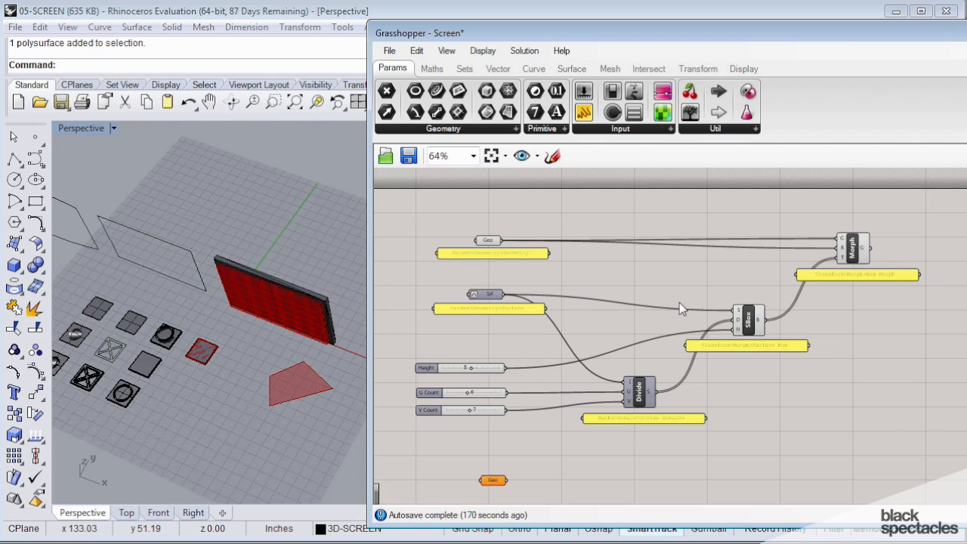
mouse_move(761, 399)
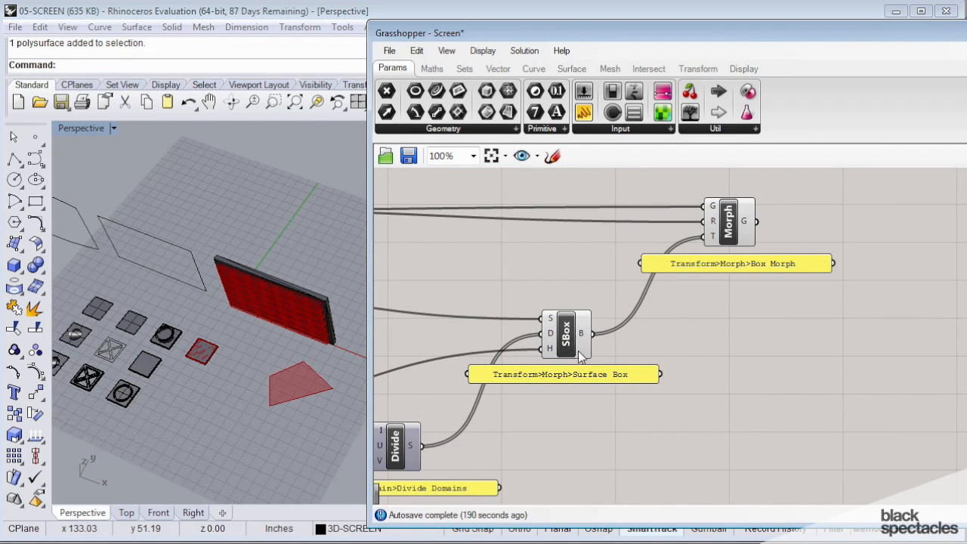
mouse_move(576, 342)
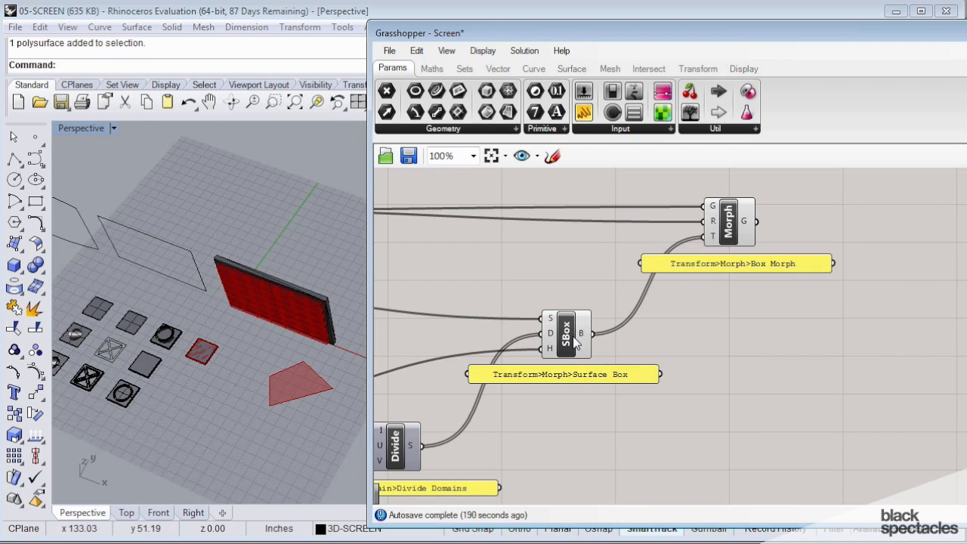
mouse_move(654, 336)
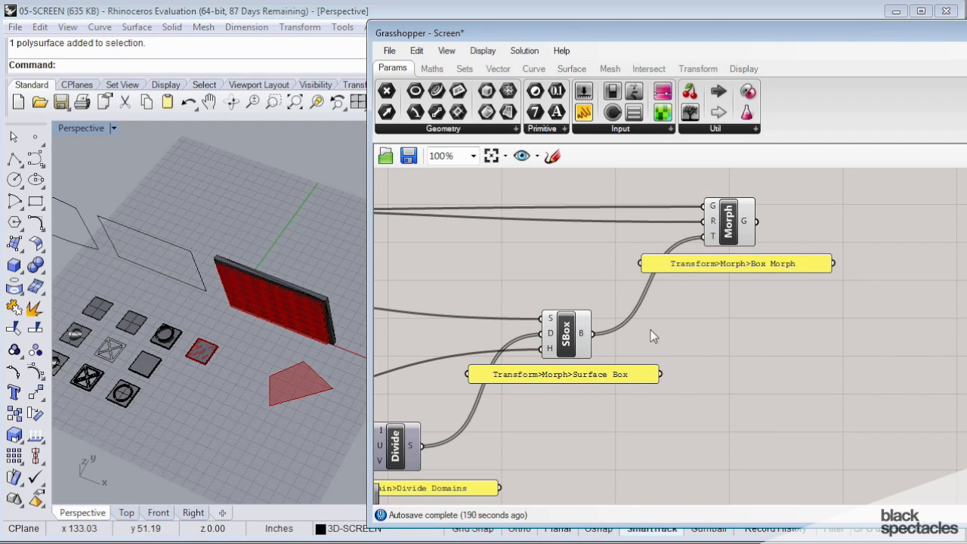
Step: Pick Surface Box from the Transform tab's Morph panel dropdown
scroll(down, 3)
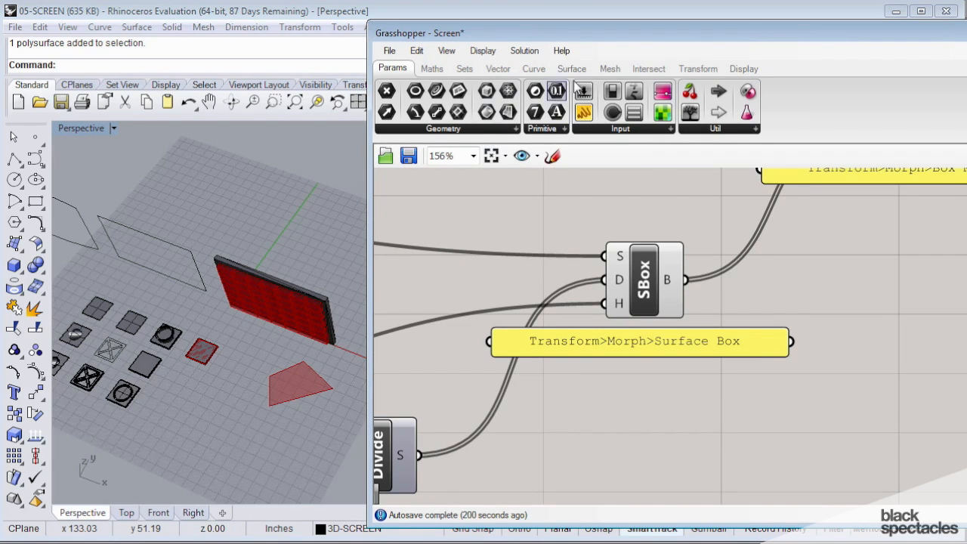
click(697, 68)
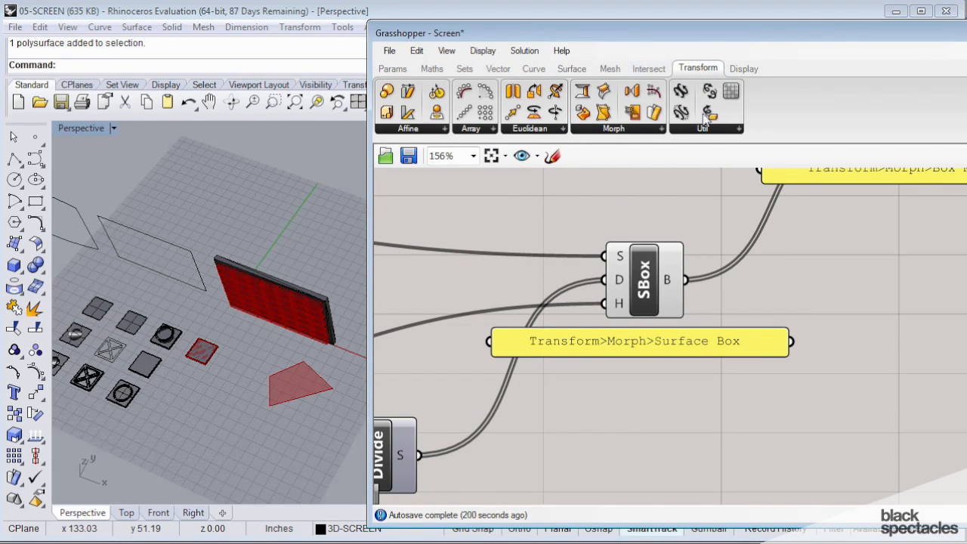
mouse_move(638, 130)
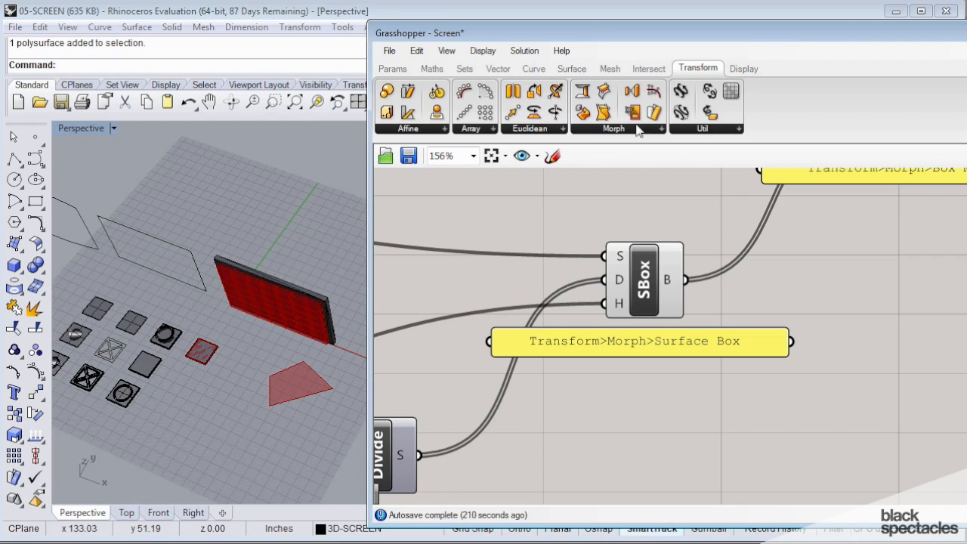
click(614, 128)
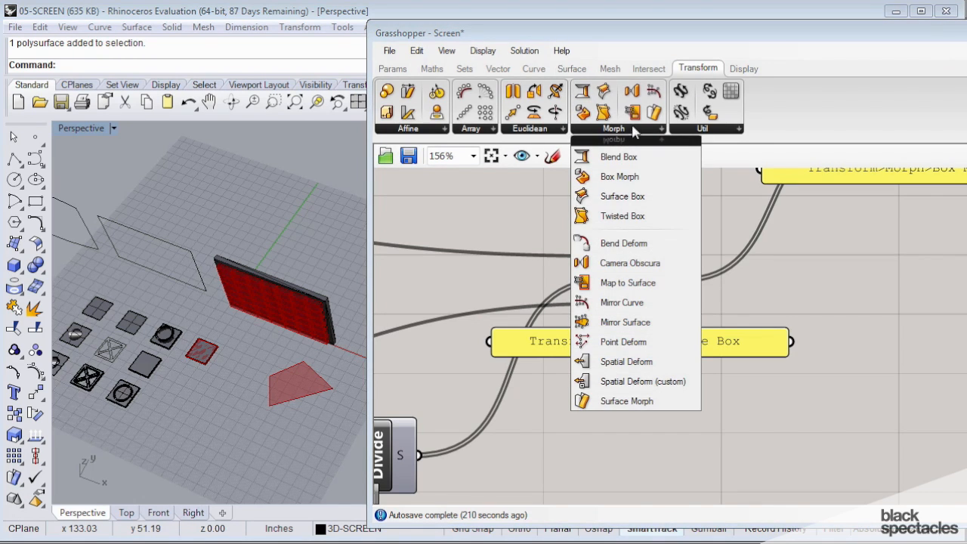
mouse_move(623, 243)
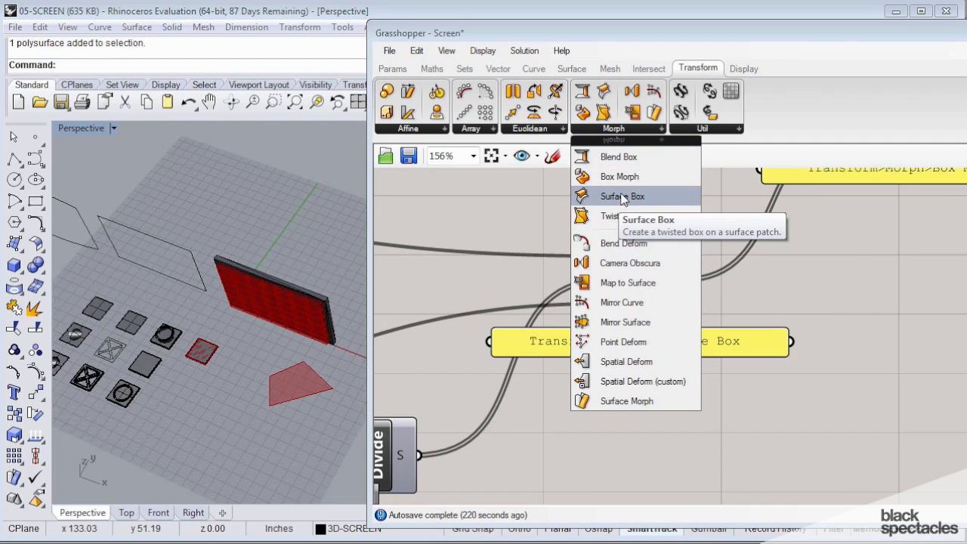
click(621, 196)
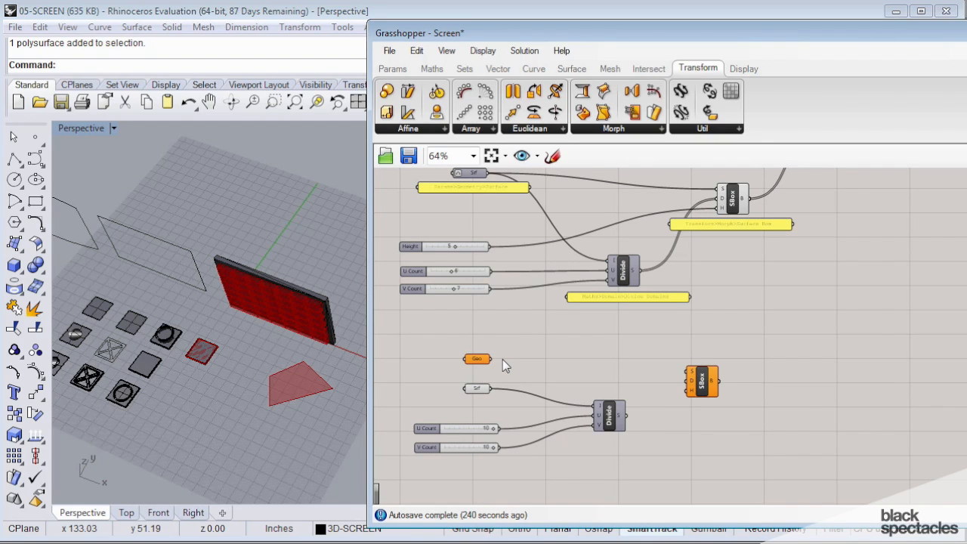
mouse_move(713, 412)
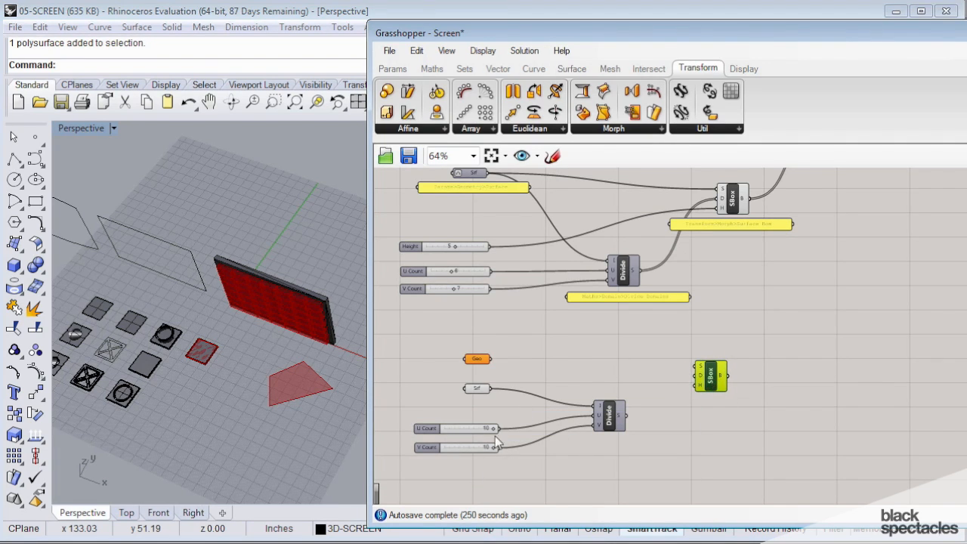
mouse_move(423, 483)
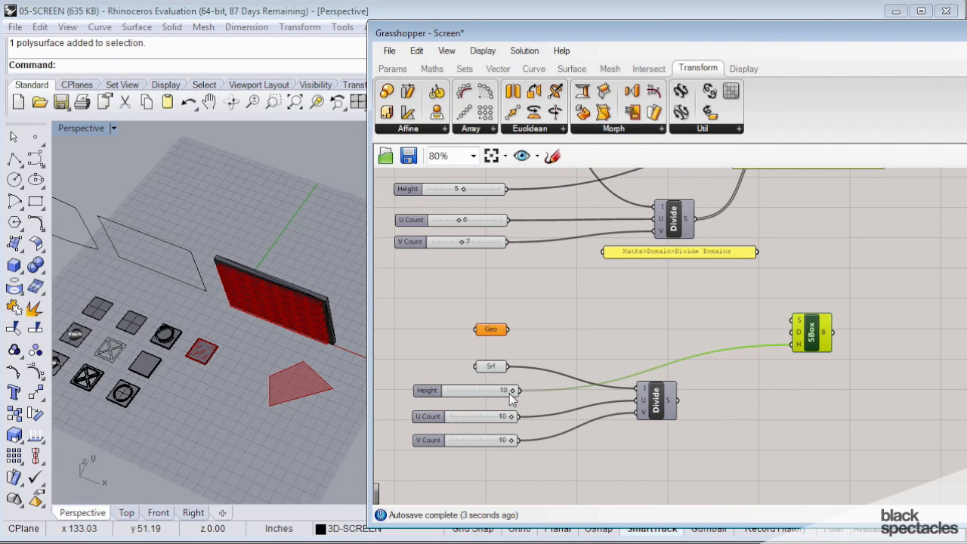
Step: Zoom the canvas to the new Surface Box and its Height slider set to 10
scroll(down, 3)
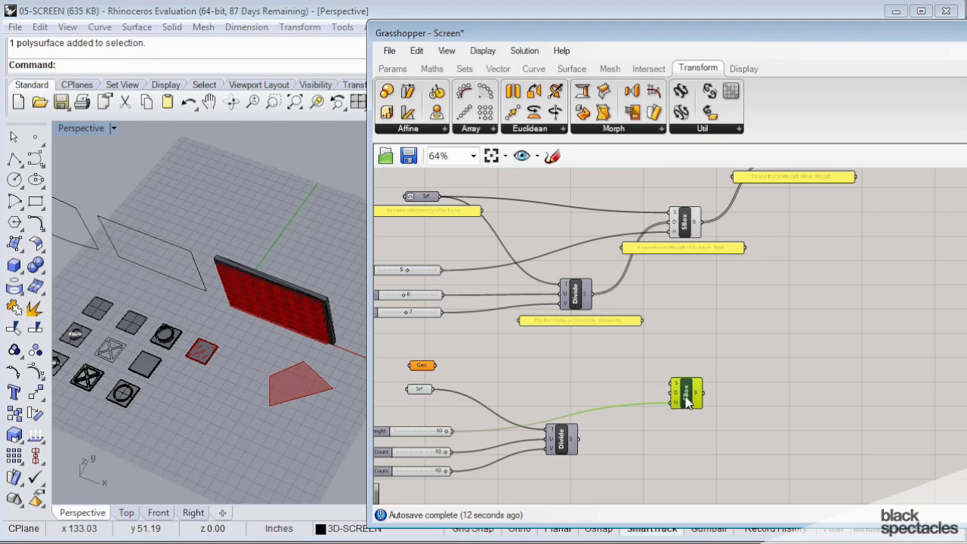
mouse_move(691, 397)
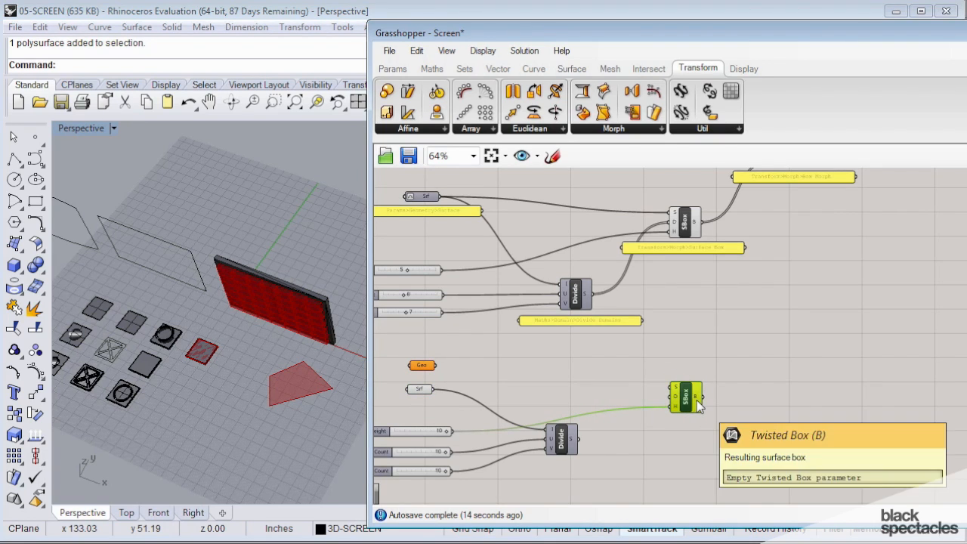
mouse_move(427, 377)
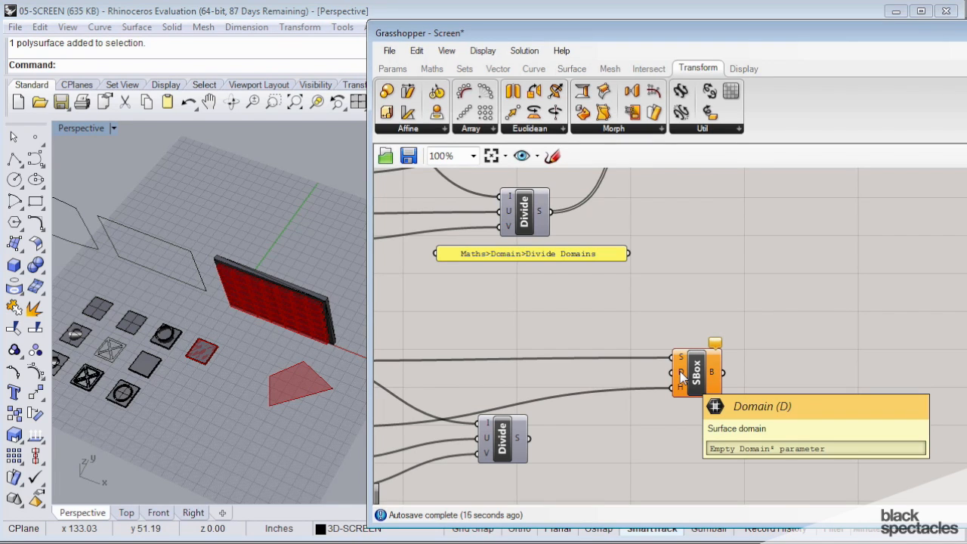
mouse_move(680, 399)
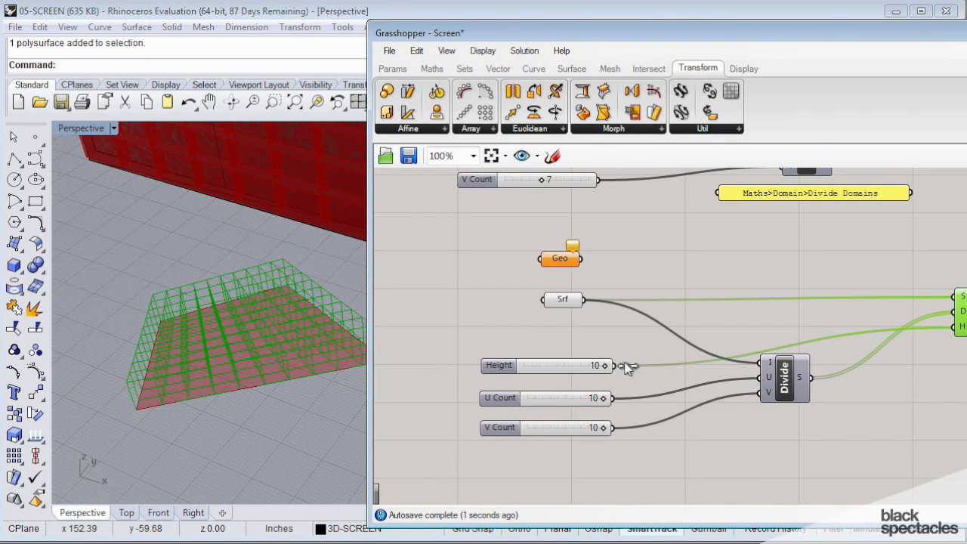
Step: Set the Height, U Count and V Count sliders all to 6
drag(595, 366, 564, 366)
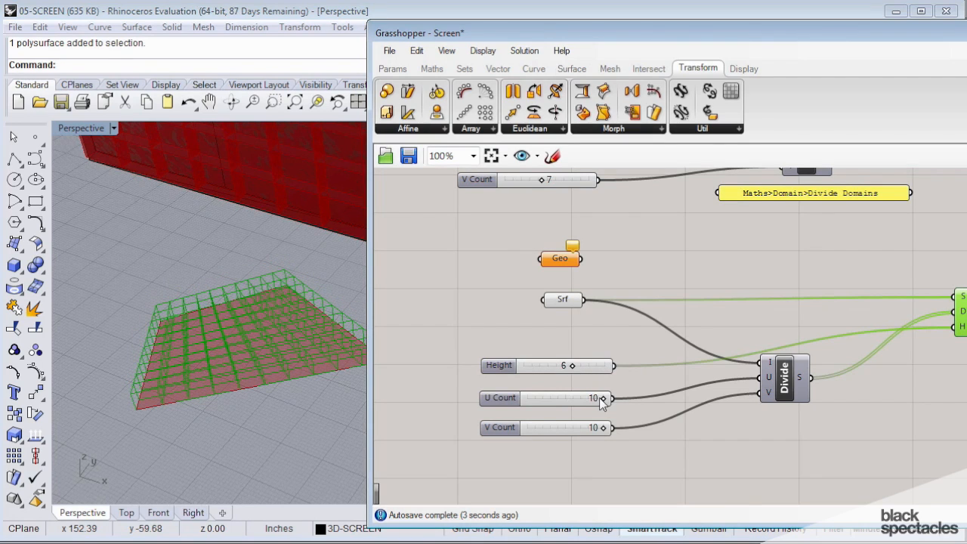
drag(598, 398, 563, 398)
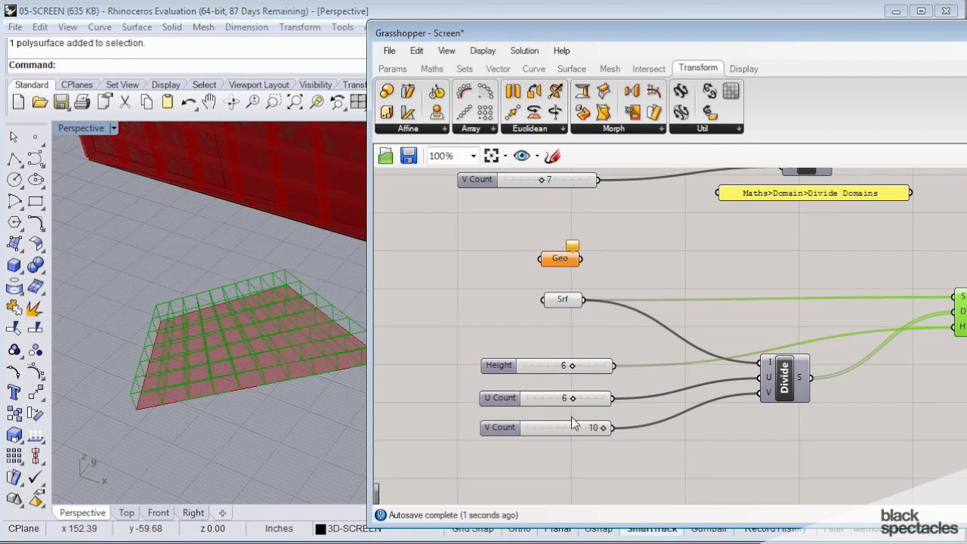
drag(597, 427, 565, 428)
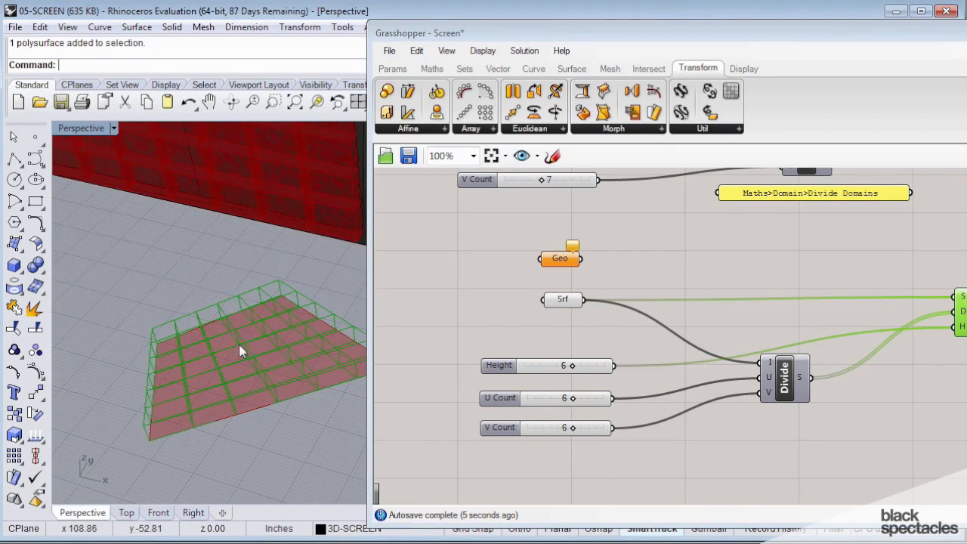
drag(242, 351, 234, 362)
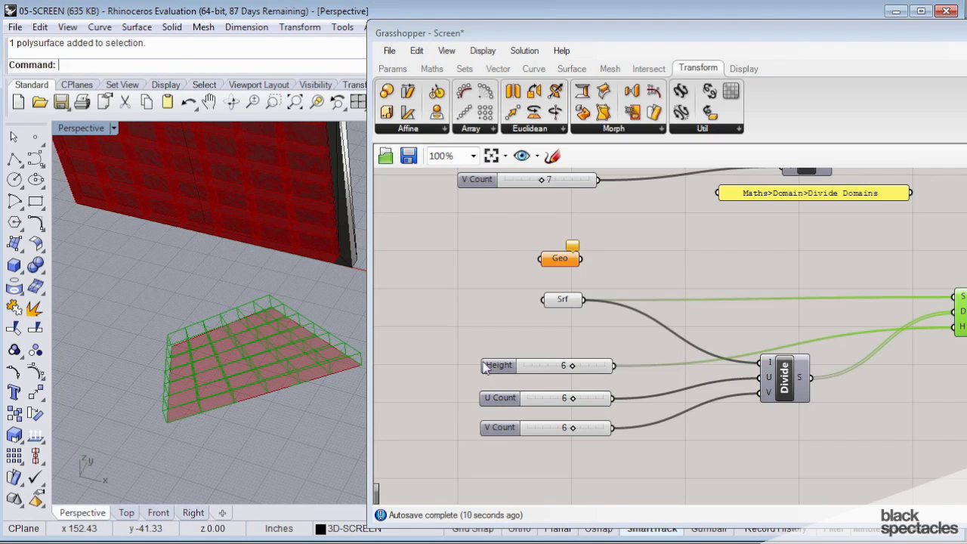
scroll(down, 3)
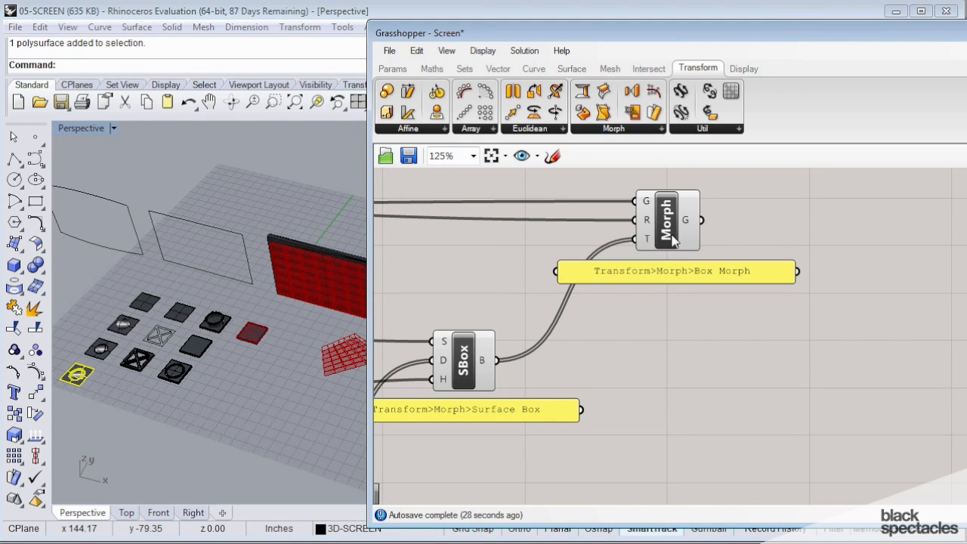
mouse_move(705, 236)
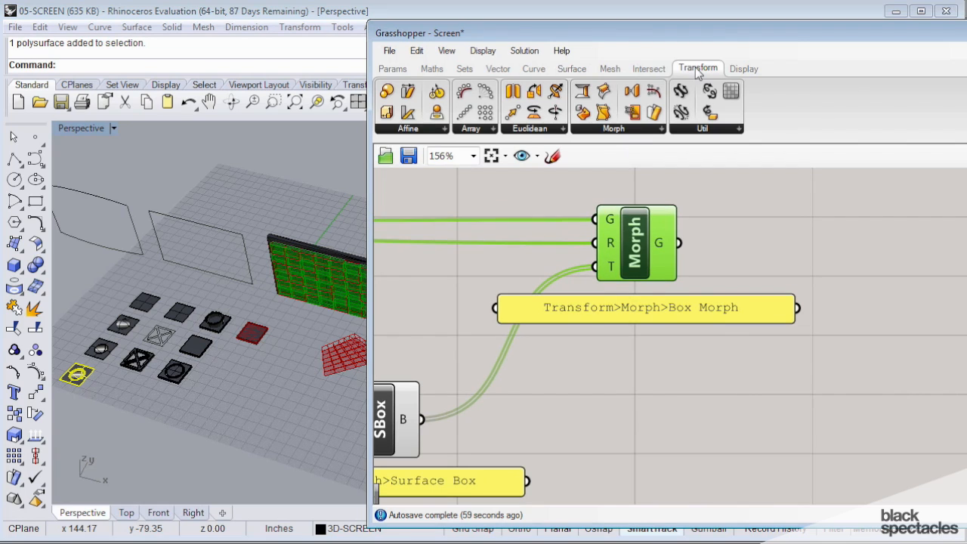
mouse_move(625, 140)
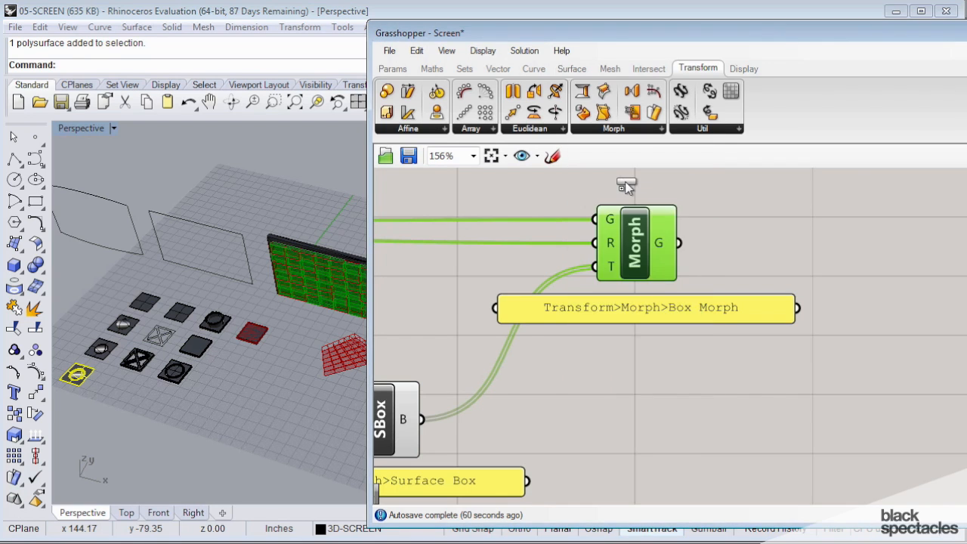
Step: Zoom the canvas to the new Box Morph beside the second Surface Box
scroll(down, 3)
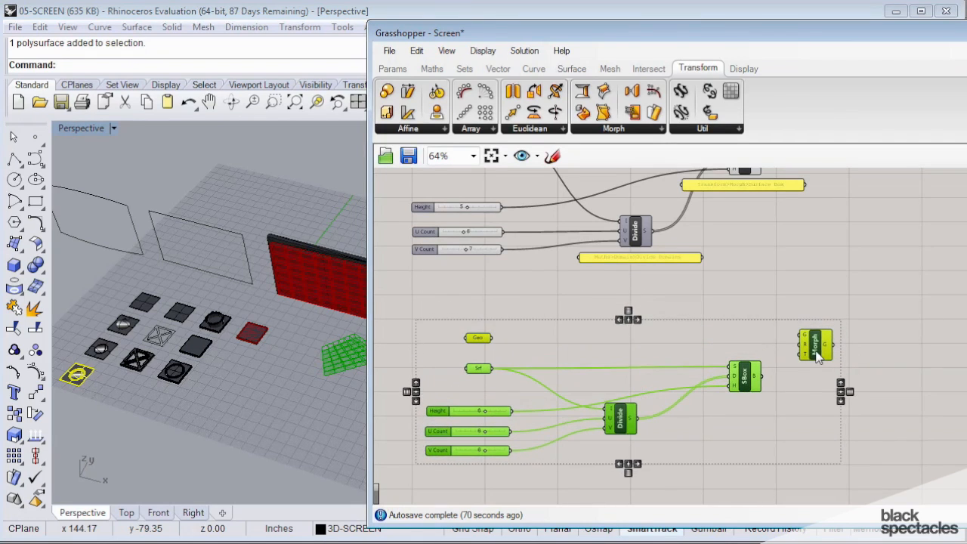
Step: Wire the SBox boxes output into the Box Morph's T (target) input
scroll(down, 3)
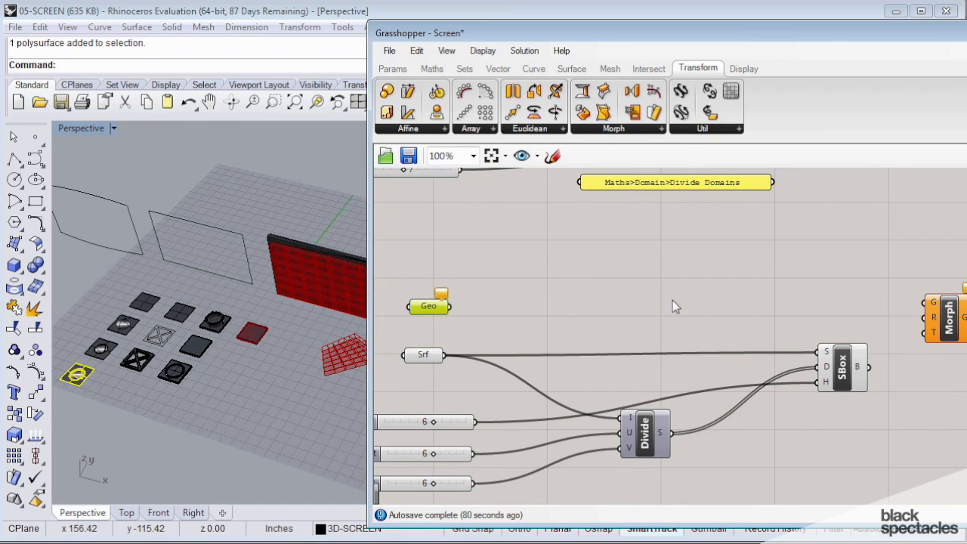
mouse_move(620, 286)
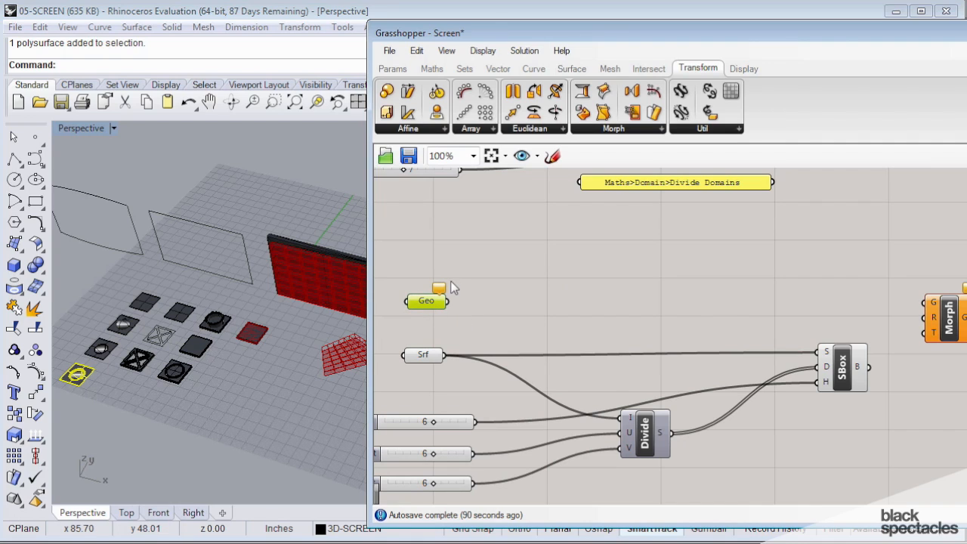
mouse_move(462, 314)
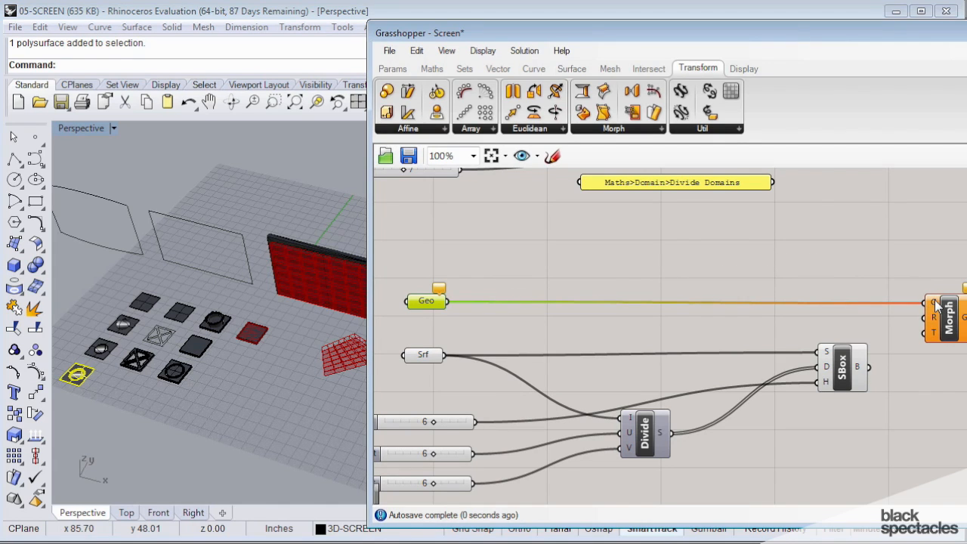
mouse_move(938, 317)
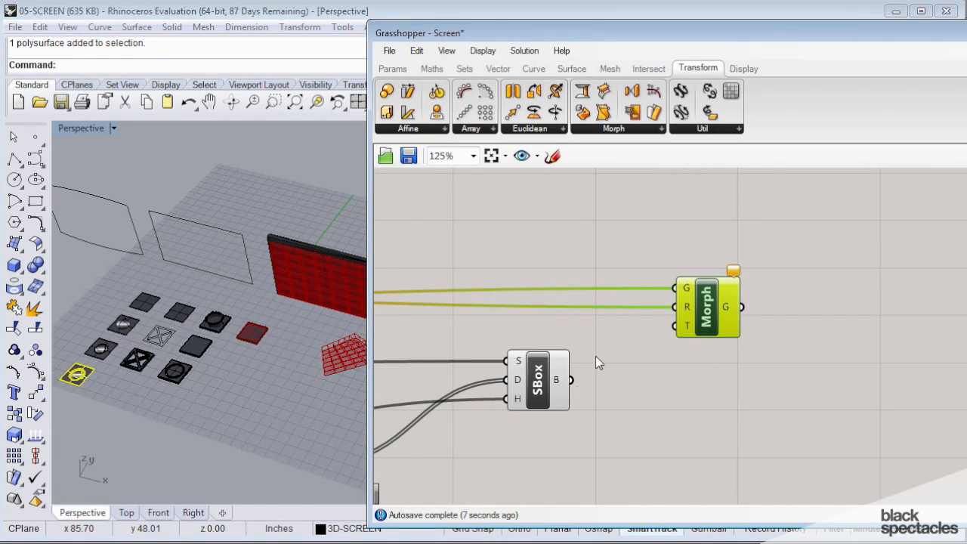
drag(573, 380, 677, 325)
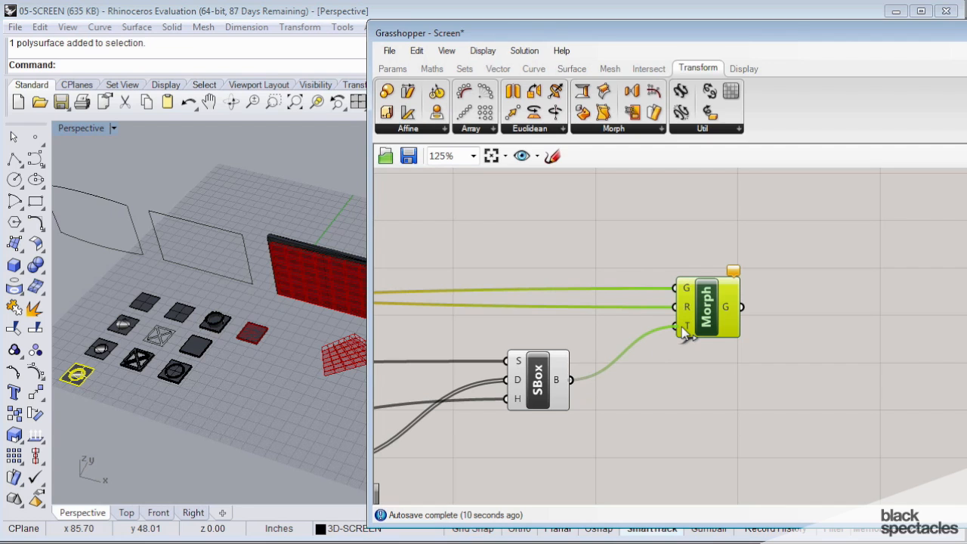
scroll(down, 3)
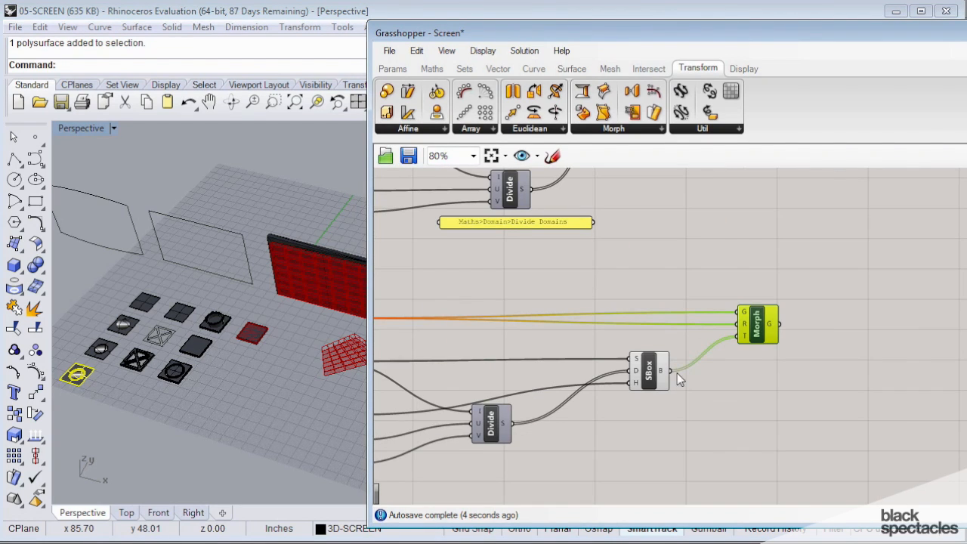
scroll(down, 3)
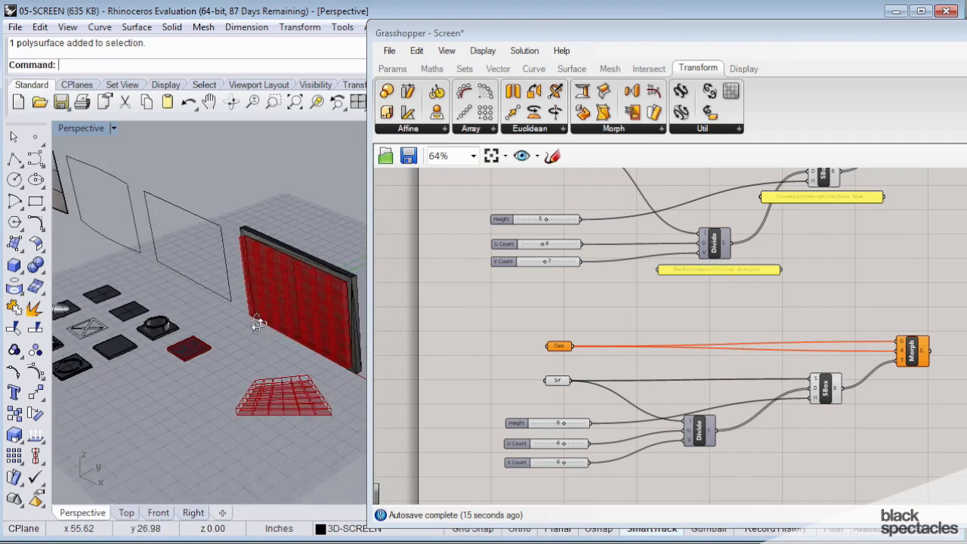
Step: Uncheck Preview on the upper example definition's Morph component
drag(257, 325, 272, 310)
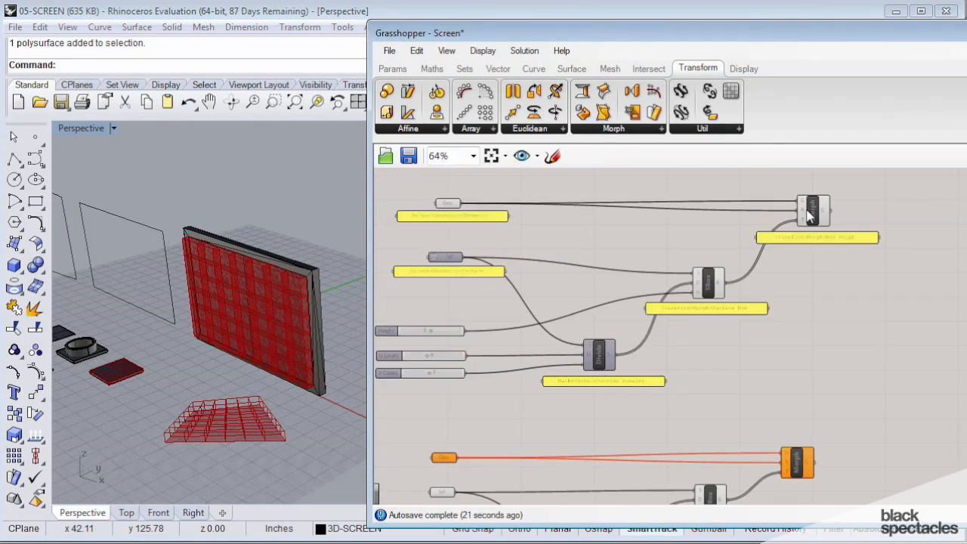
right_click(813, 211)
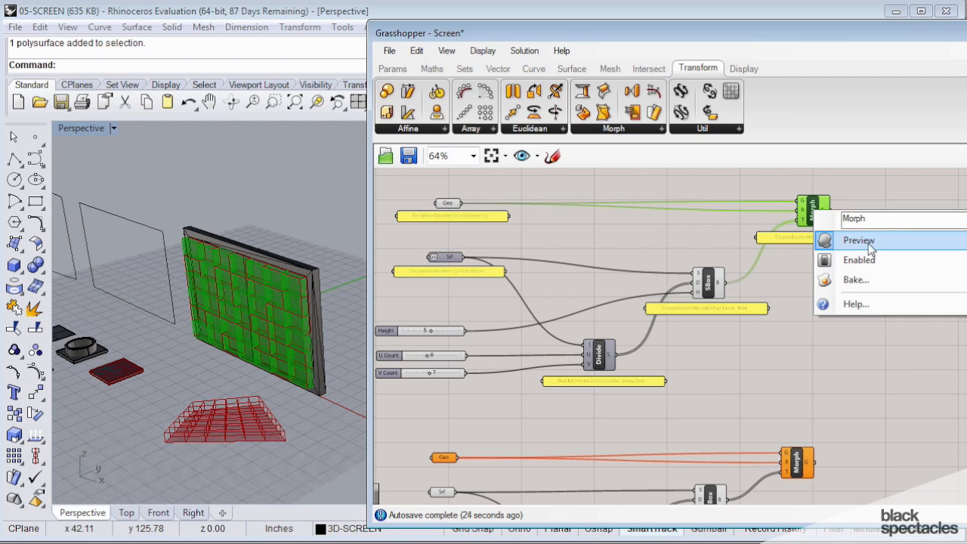
click(857, 241)
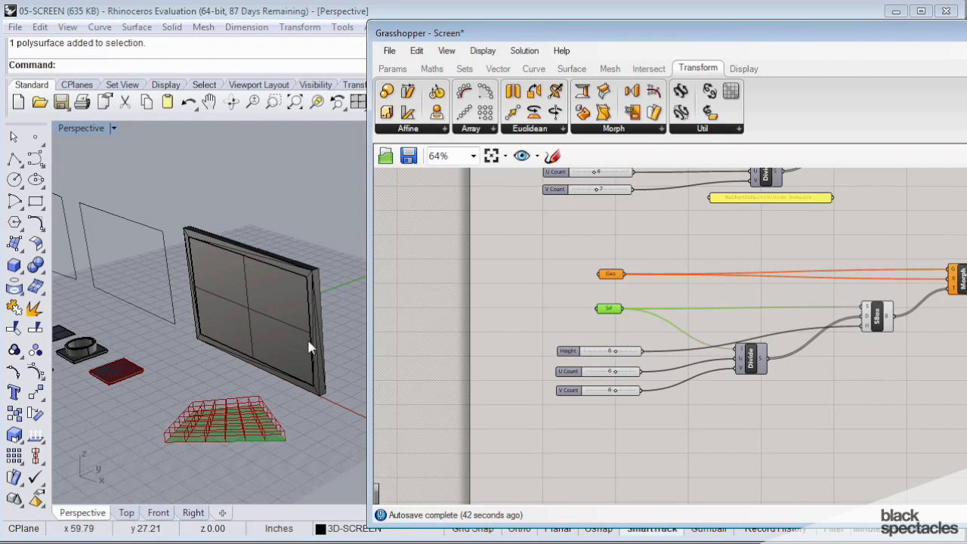
mouse_move(597, 295)
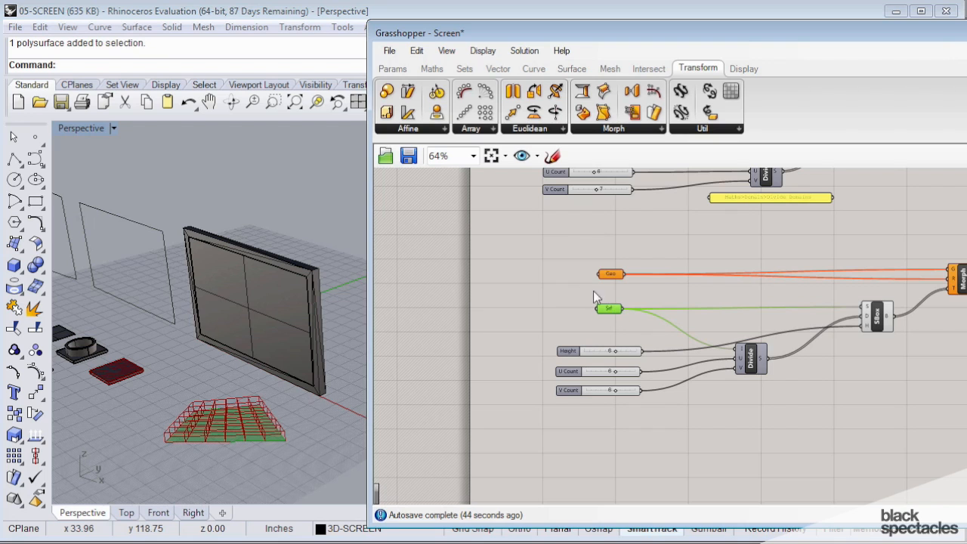
Step: Set the Srf parameter to the screen surface and the Height slider to 5
right_click(609, 308)
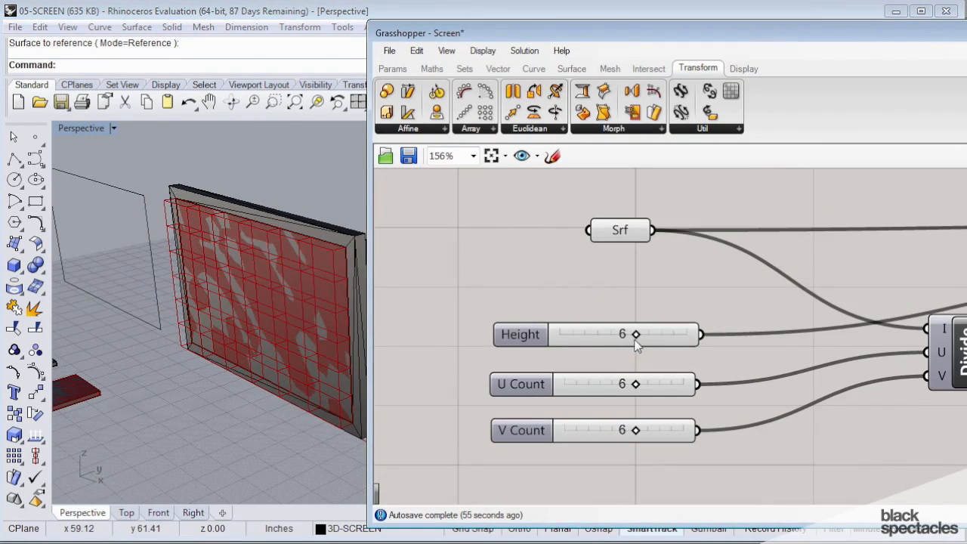
drag(636, 334, 624, 334)
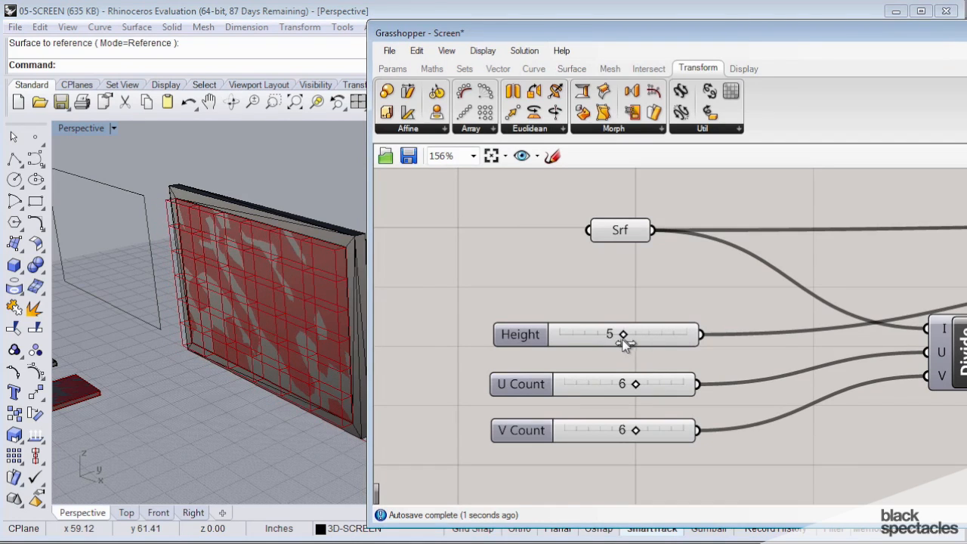
mouse_move(635, 389)
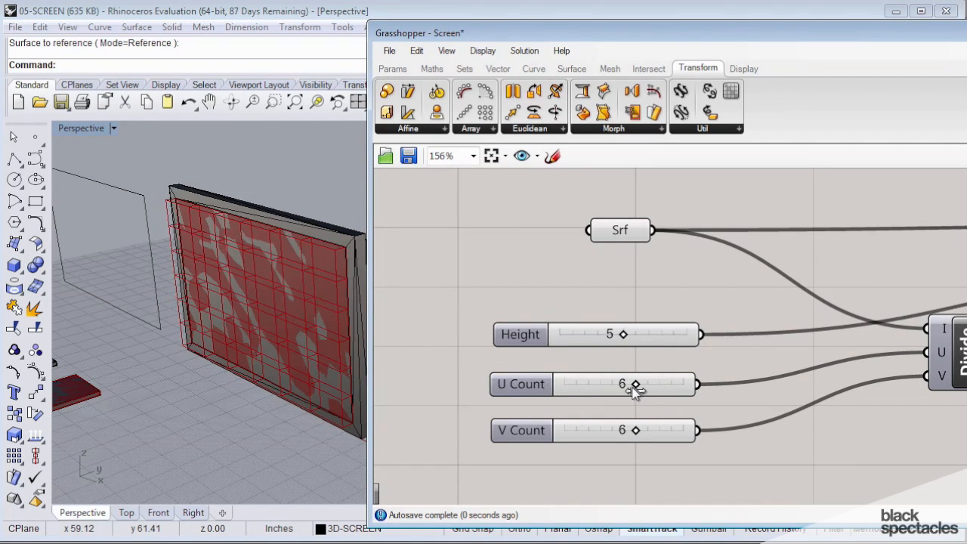
mouse_move(635, 436)
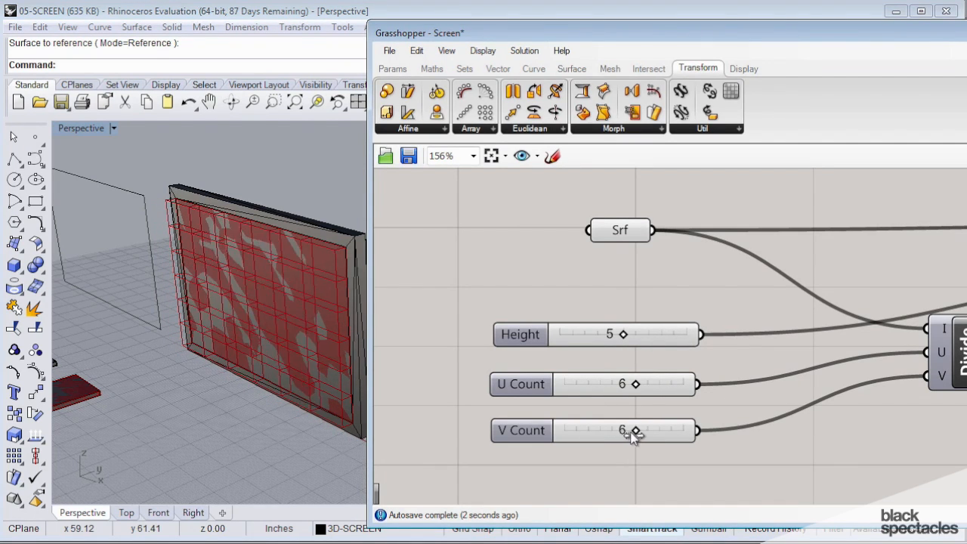
scroll(down, 3)
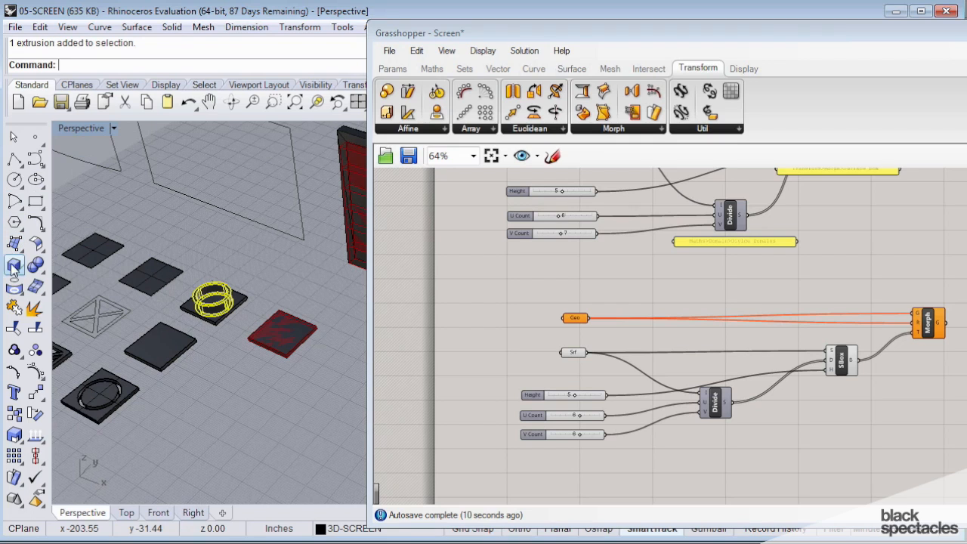
mouse_move(36, 394)
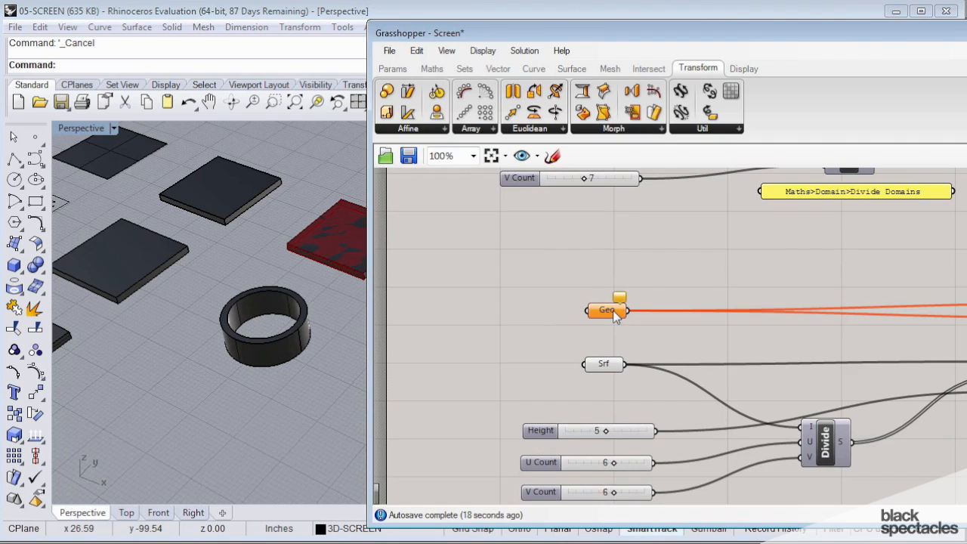
Step: Set the Geo parameter to the ring object using Set one Geometry
right_click(604, 310)
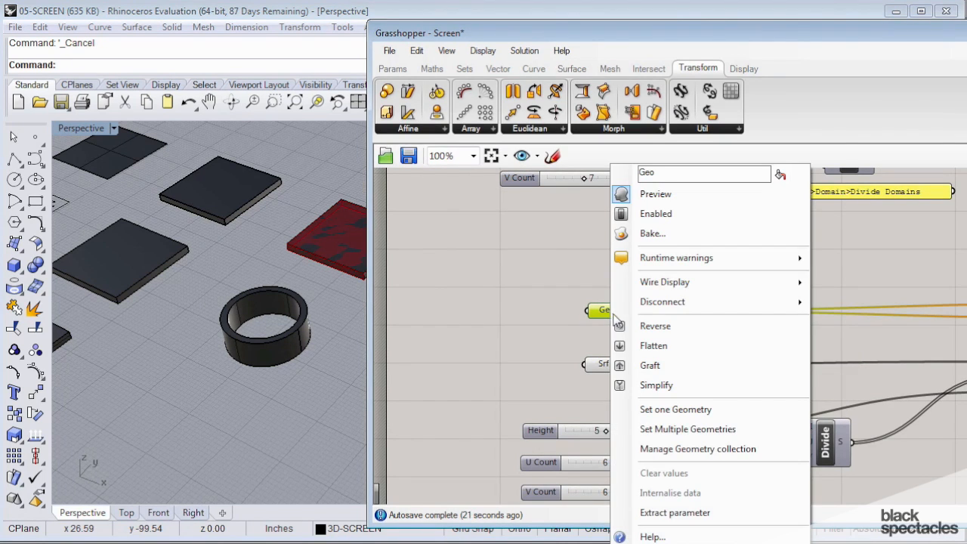
mouse_move(675, 409)
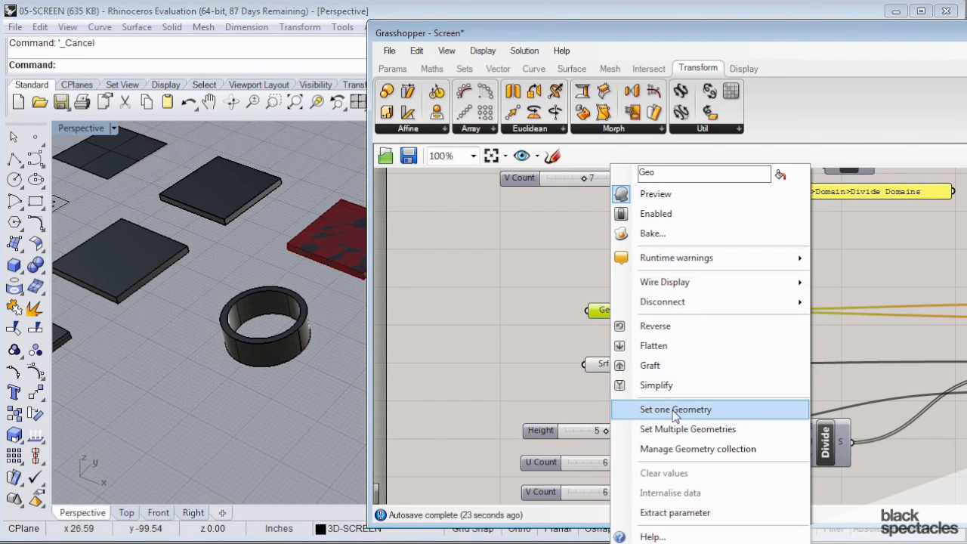
click(676, 409)
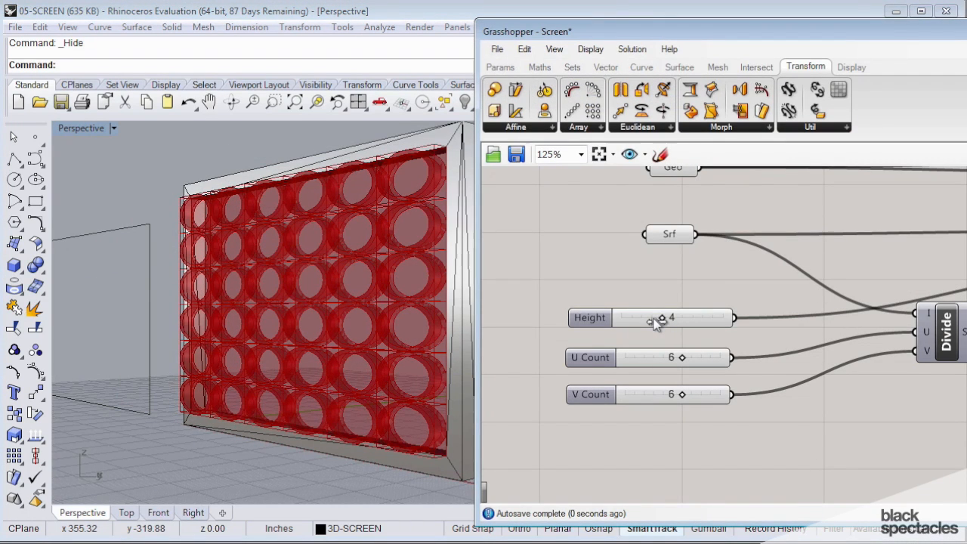
Step: Drag the sliders to Height 3, U Count 4 and V Count 9
drag(664, 318, 652, 318)
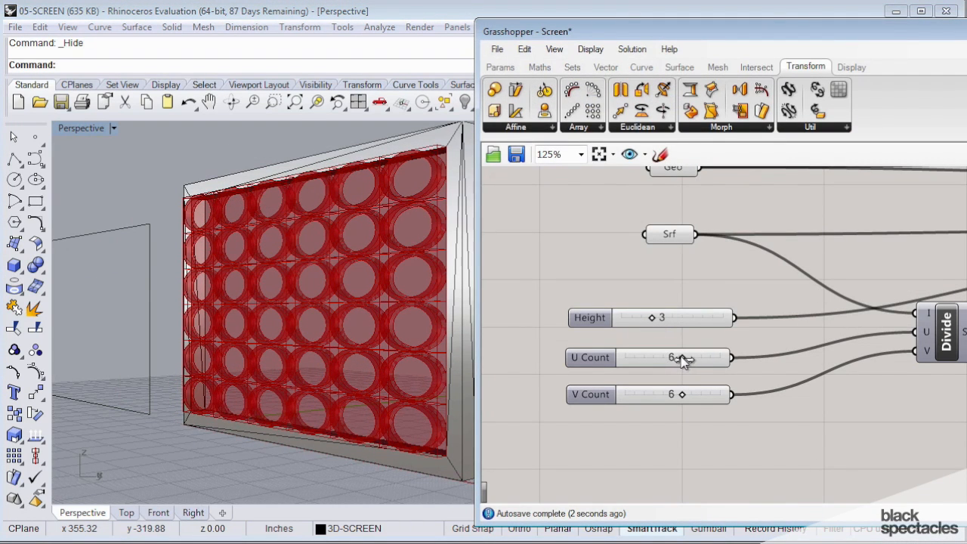
drag(680, 358, 657, 357)
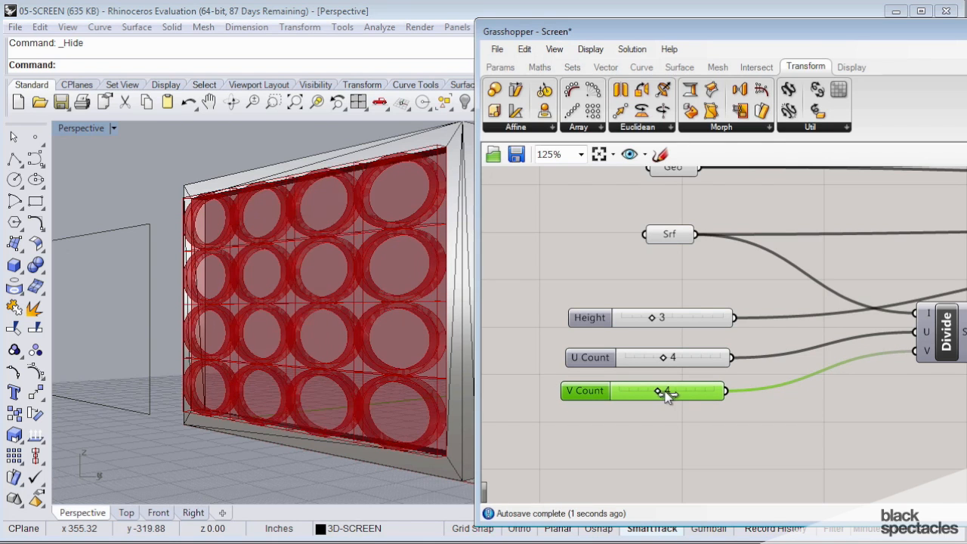
drag(665, 391, 696, 391)
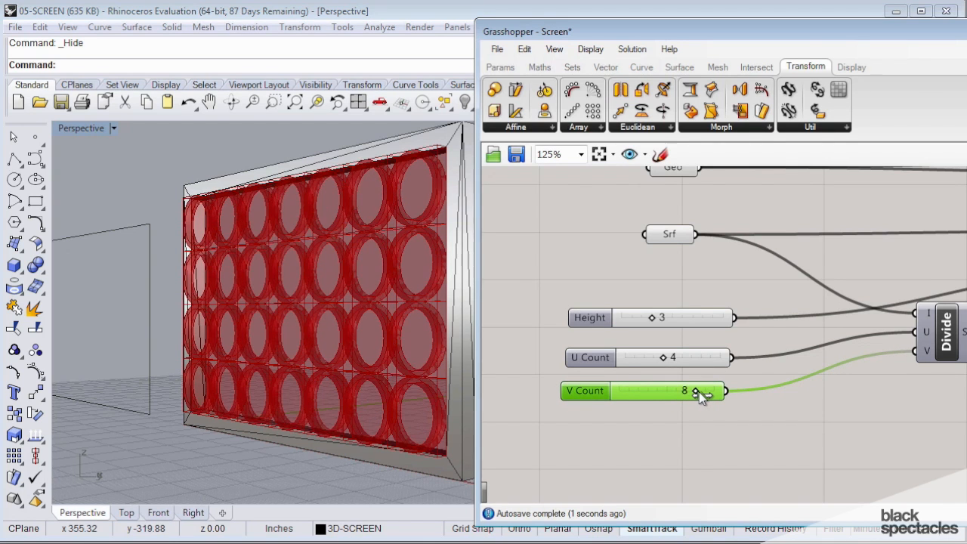
drag(695, 390, 725, 391)
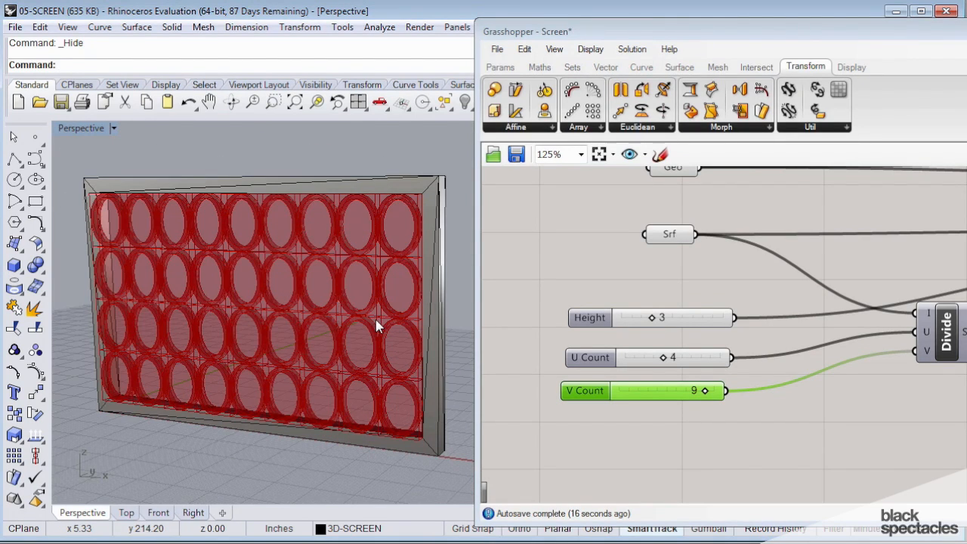
mouse_move(330, 336)
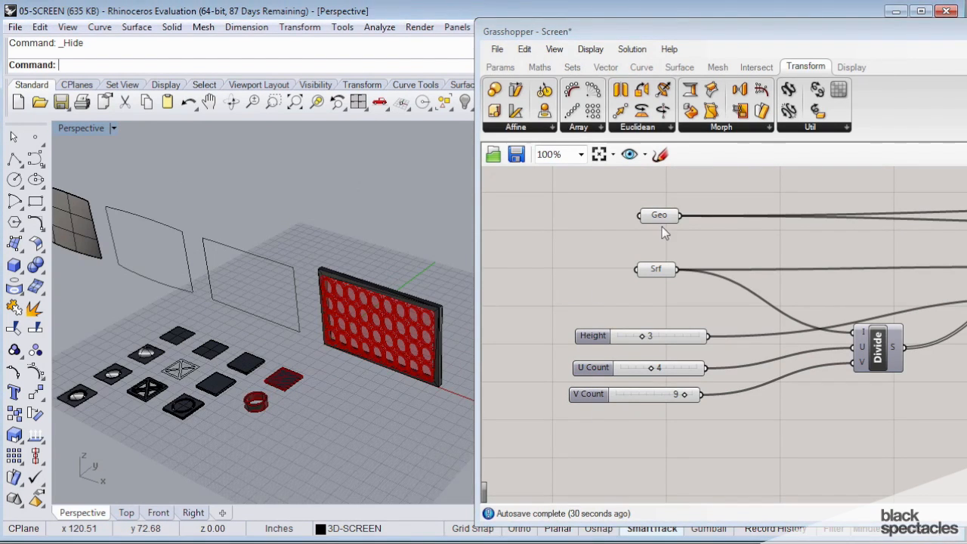
right_click(659, 215)
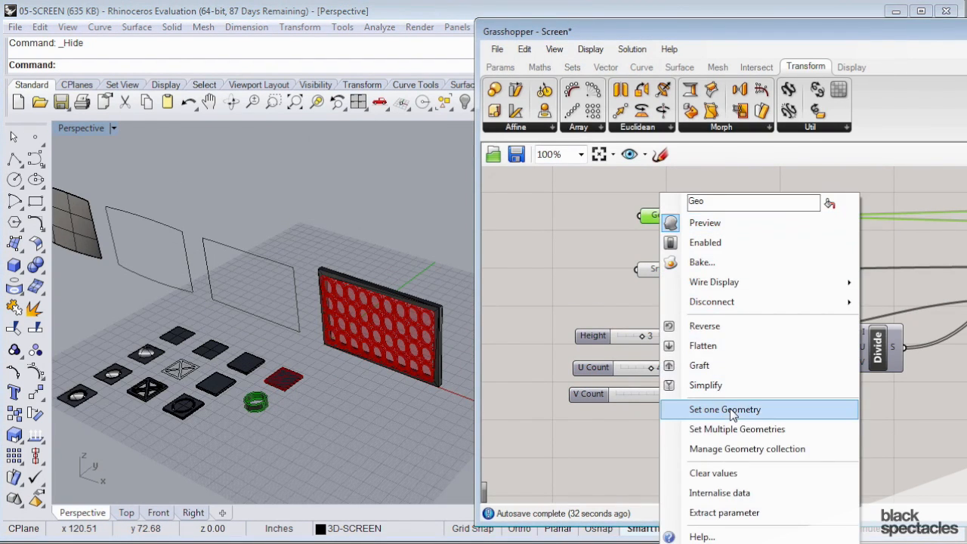
click(725, 409)
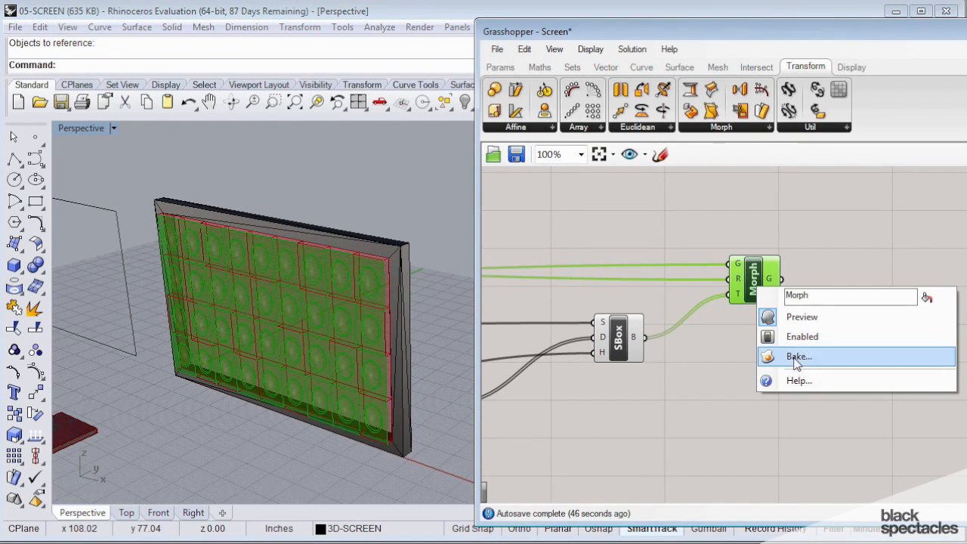
click(799, 356)
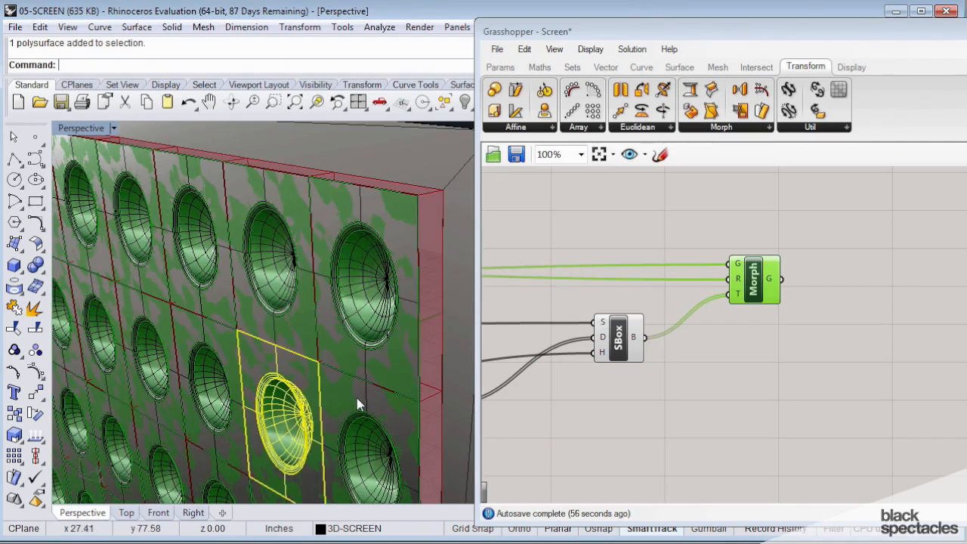
key(ctrl+z)
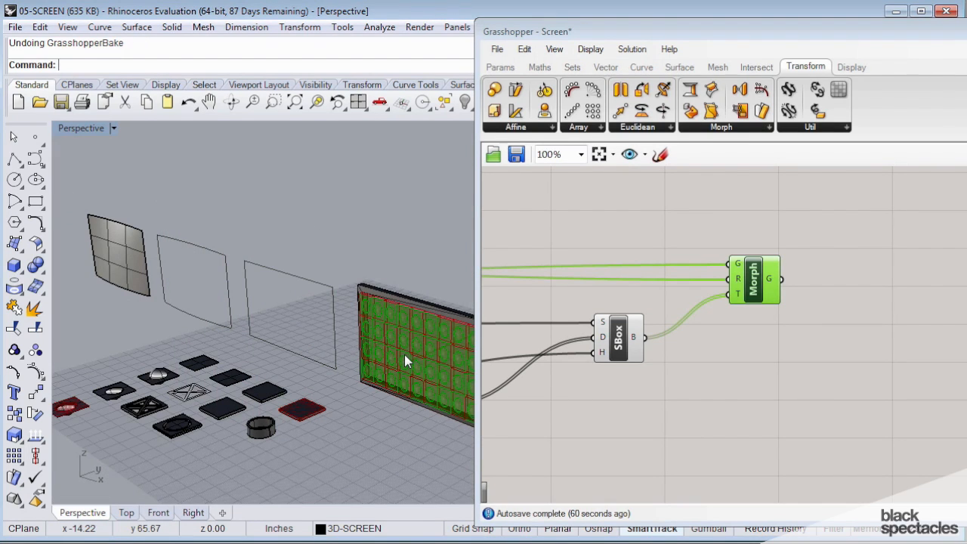
mouse_move(385, 386)
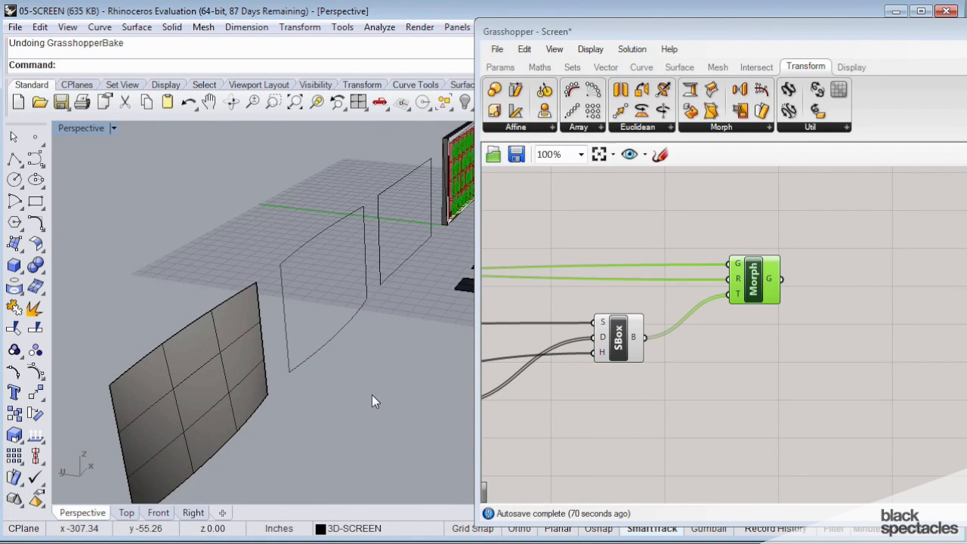
mouse_move(329, 397)
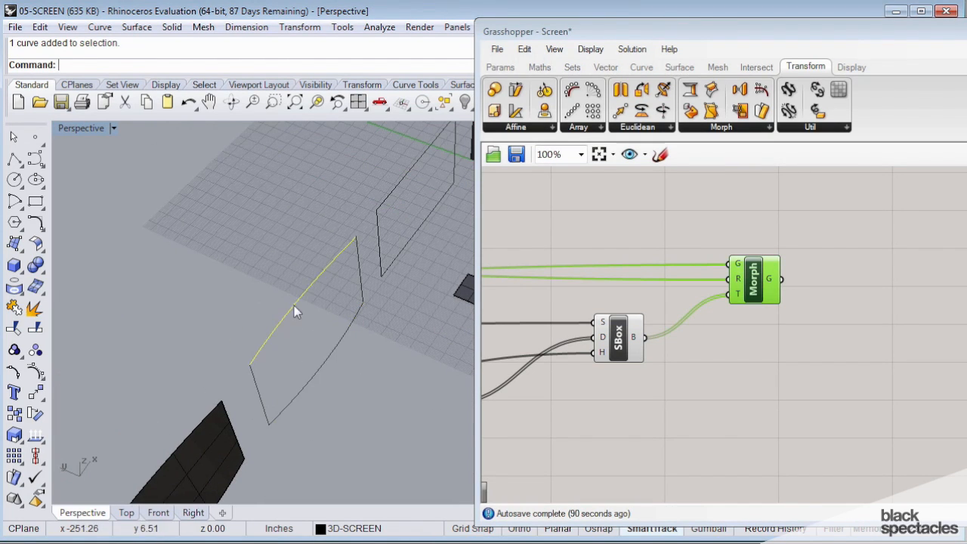
Step: Create a network surface from the four curved edge curves
drag(294, 310, 344, 456)
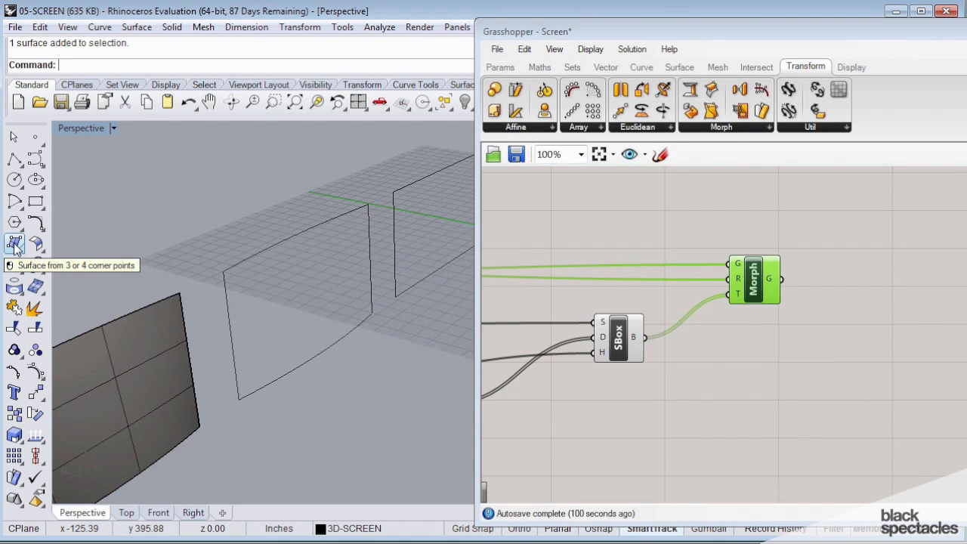
click(13, 244)
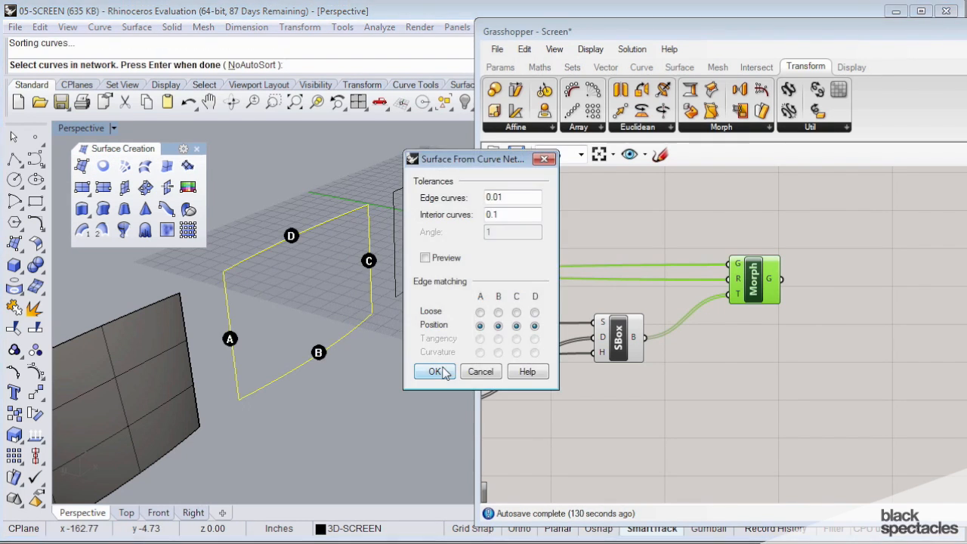
click(434, 371)
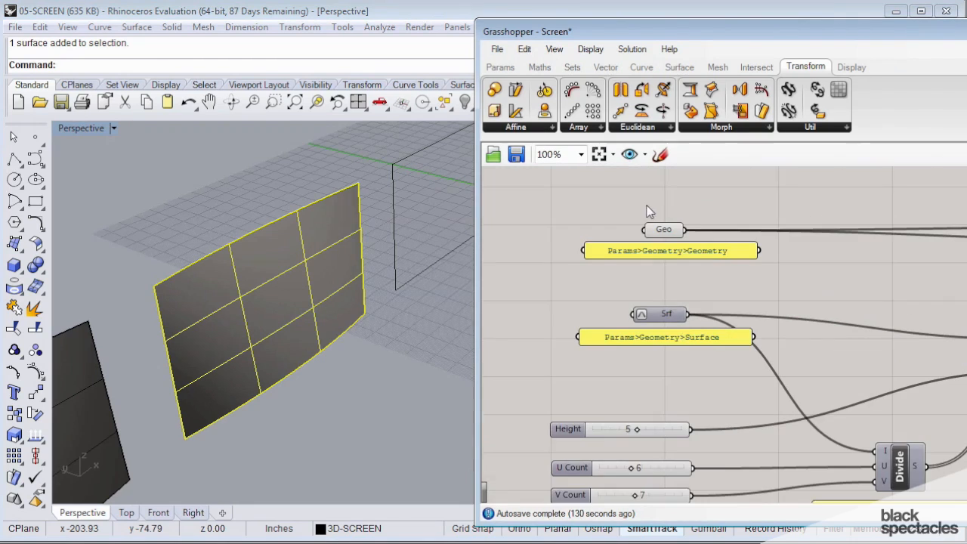
mouse_move(506, 257)
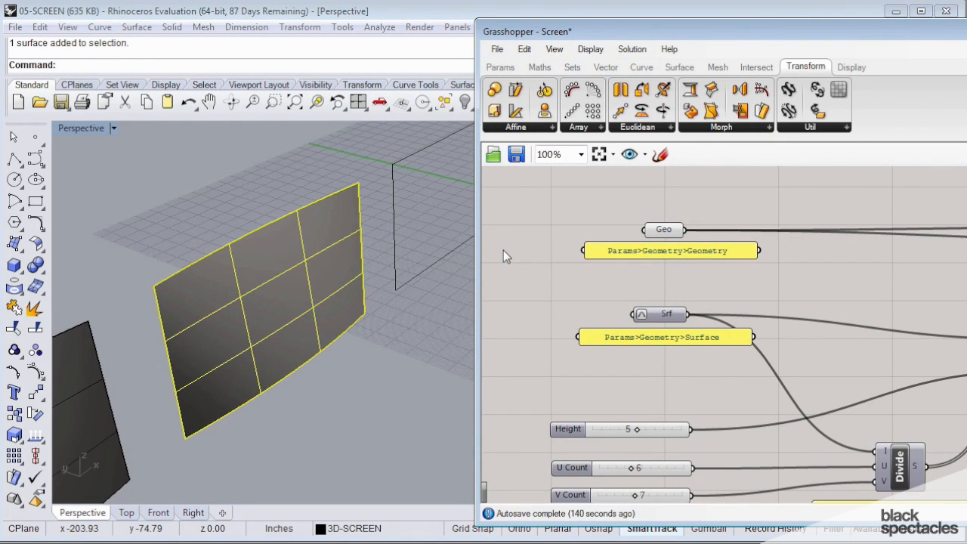
mouse_move(434, 316)
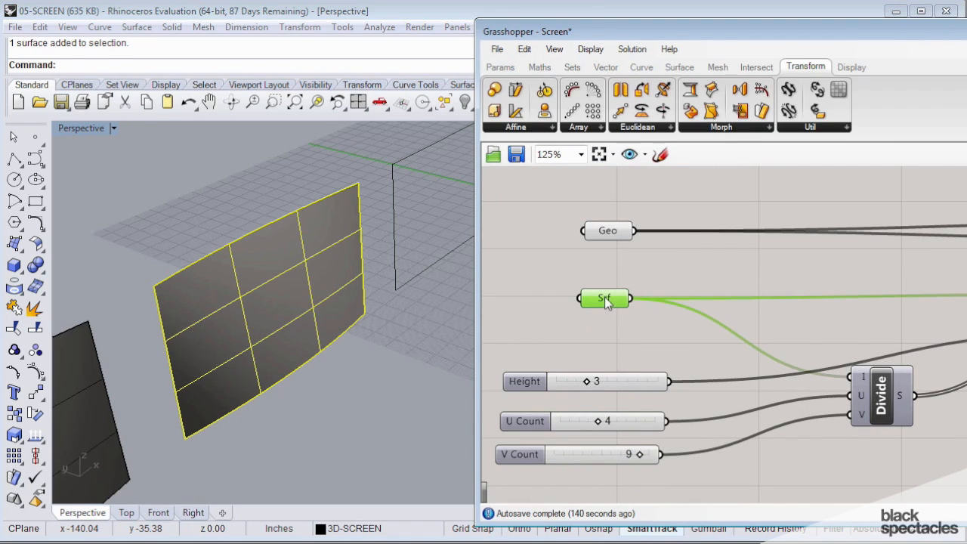
mouse_move(607, 300)
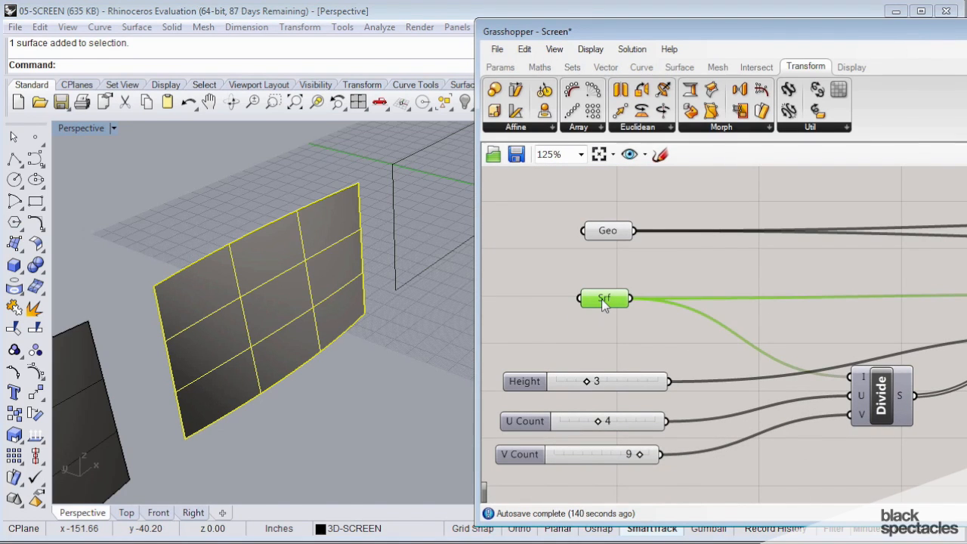
Step: Assign the new curved network surface in Rhino to the Srf parameter via Set one Surface
right_click(604, 299)
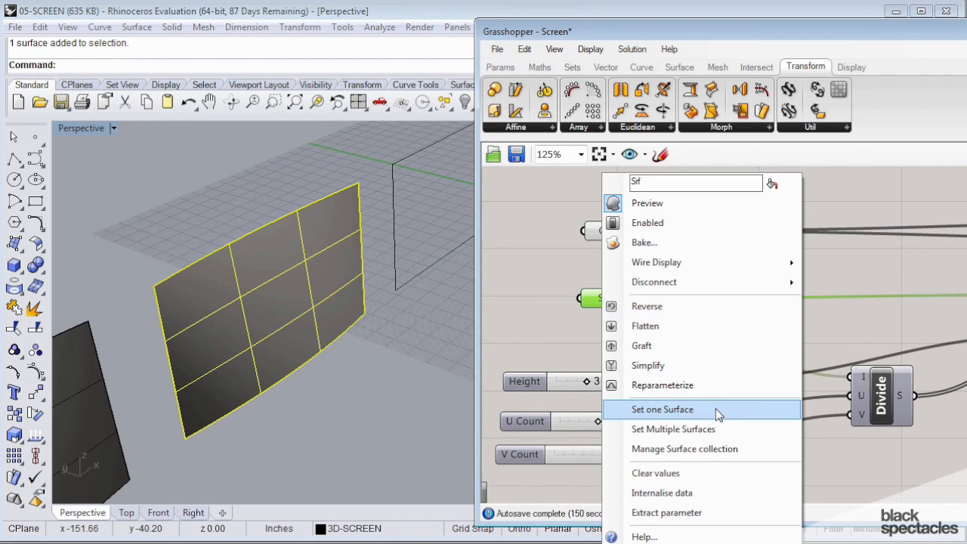
click(662, 409)
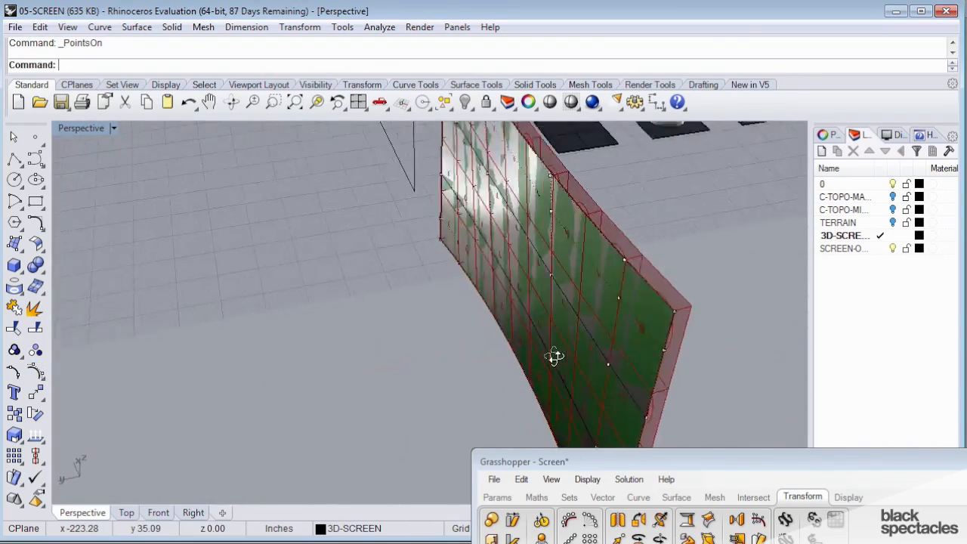
Step: Select rows of the screen's control points and move them to bend and bulge the surface
drag(554, 356, 463, 293)
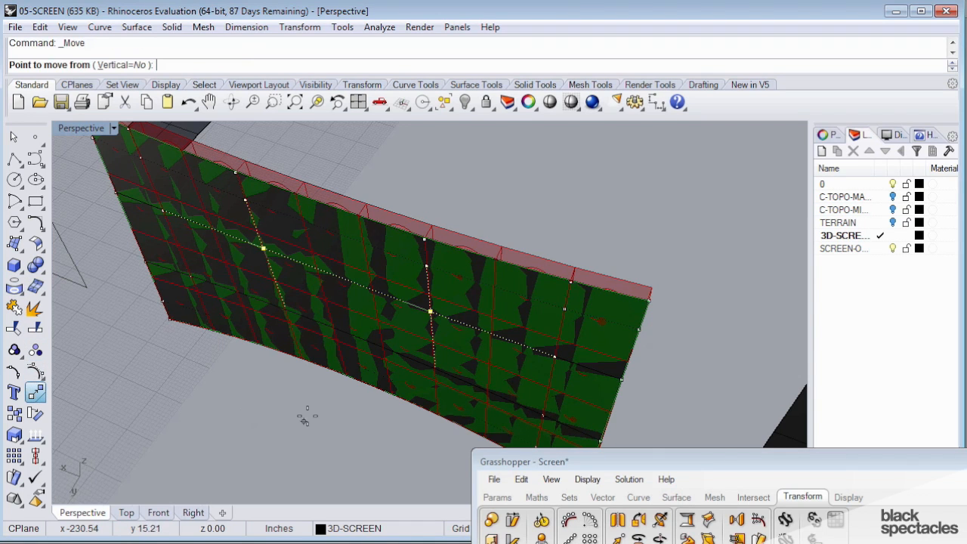
drag(308, 414, 271, 471)
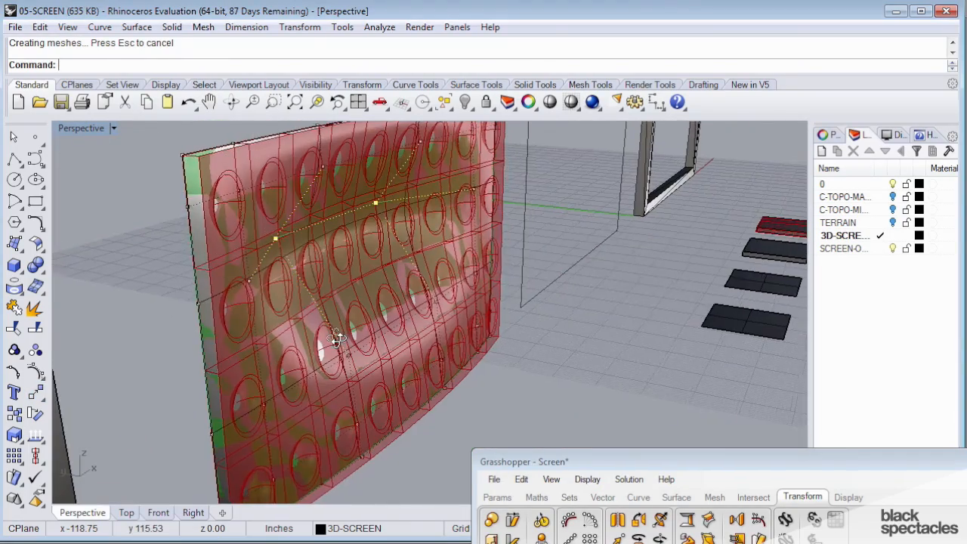
drag(340, 341, 295, 352)
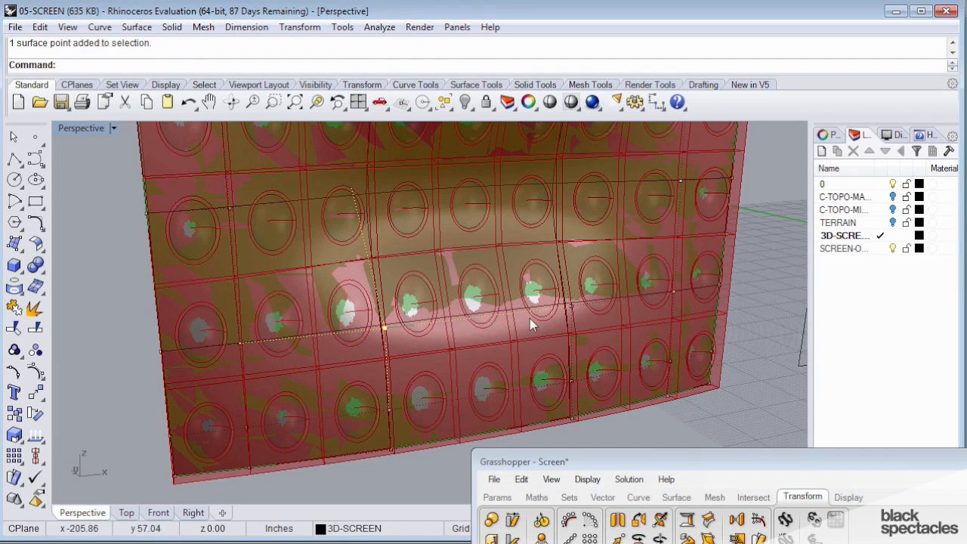
mouse_move(323, 324)
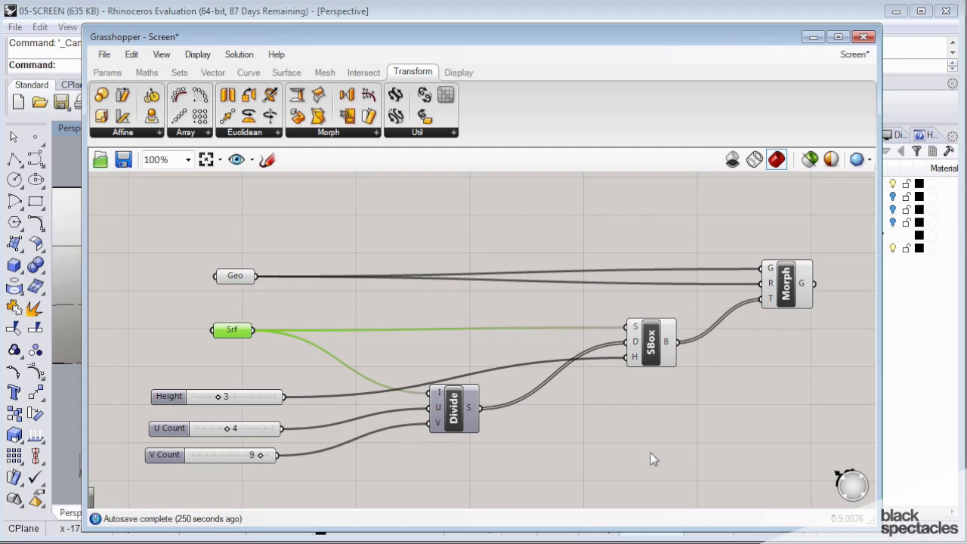
mouse_move(650, 441)
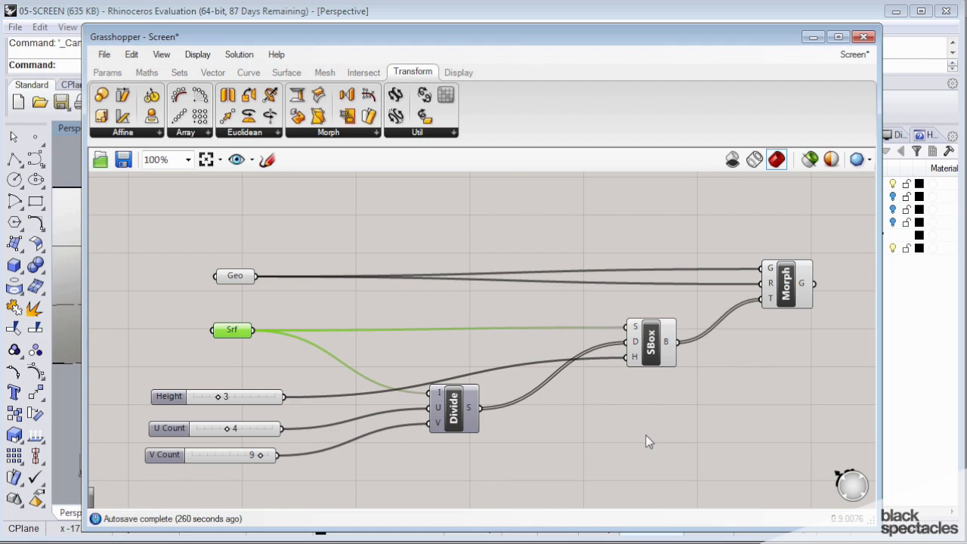
mouse_move(601, 418)
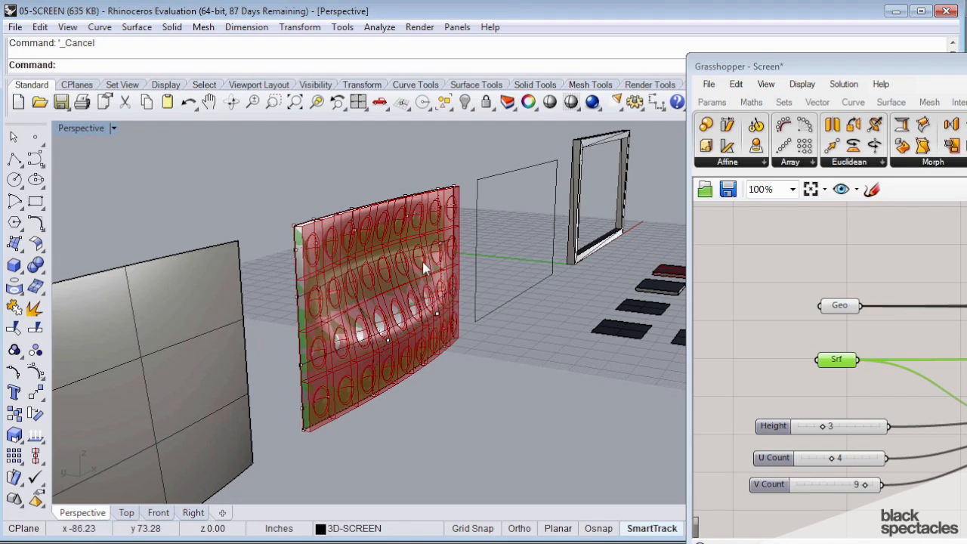
mouse_move(337, 283)
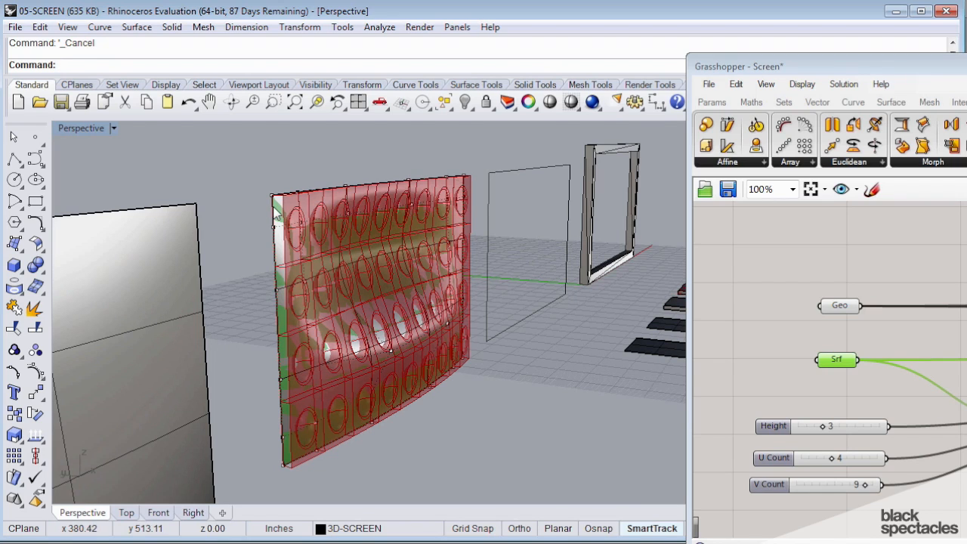
mouse_move(290, 313)
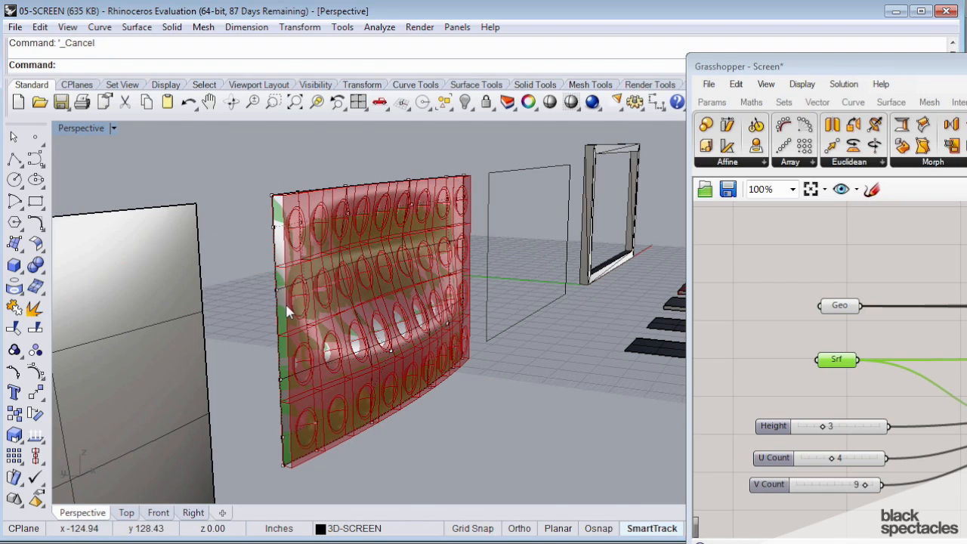
mouse_move(325, 416)
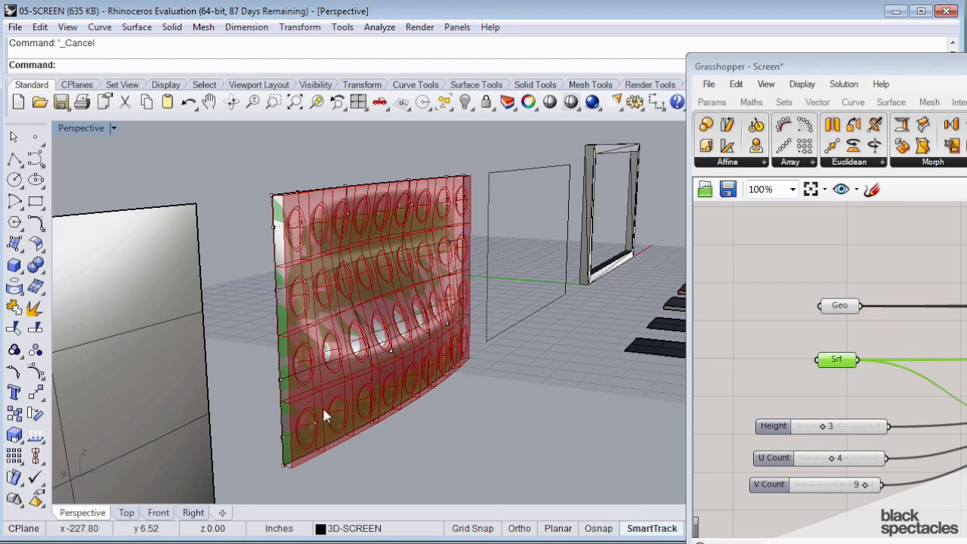
Step: Orbit the Perspective view to see the bulged screen's curvature edge-on
drag(325, 416, 504, 401)
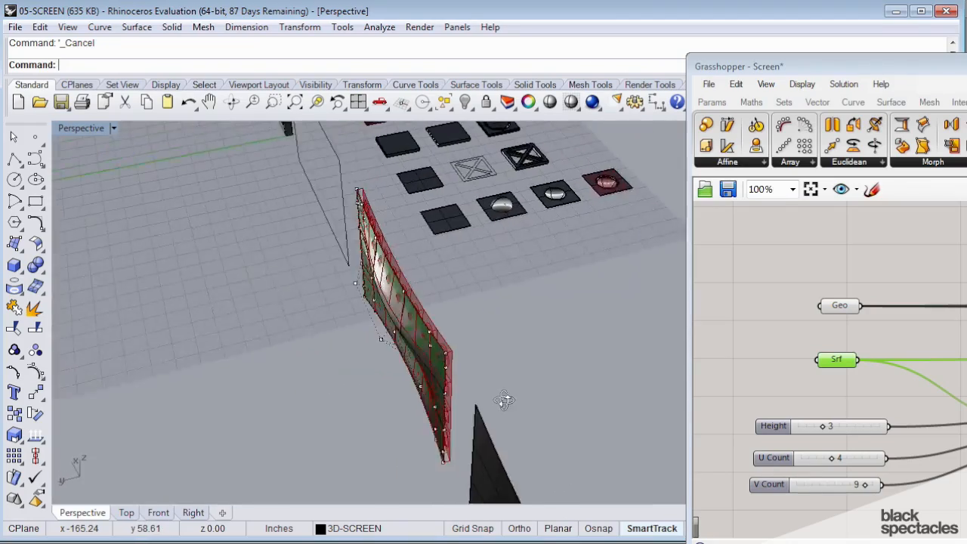